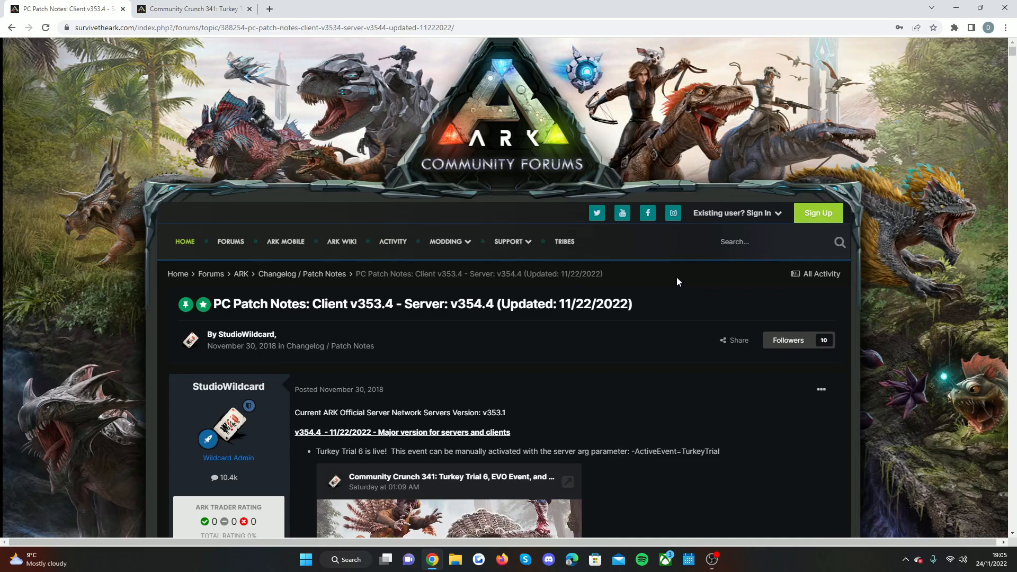
mouse_move(672, 281)
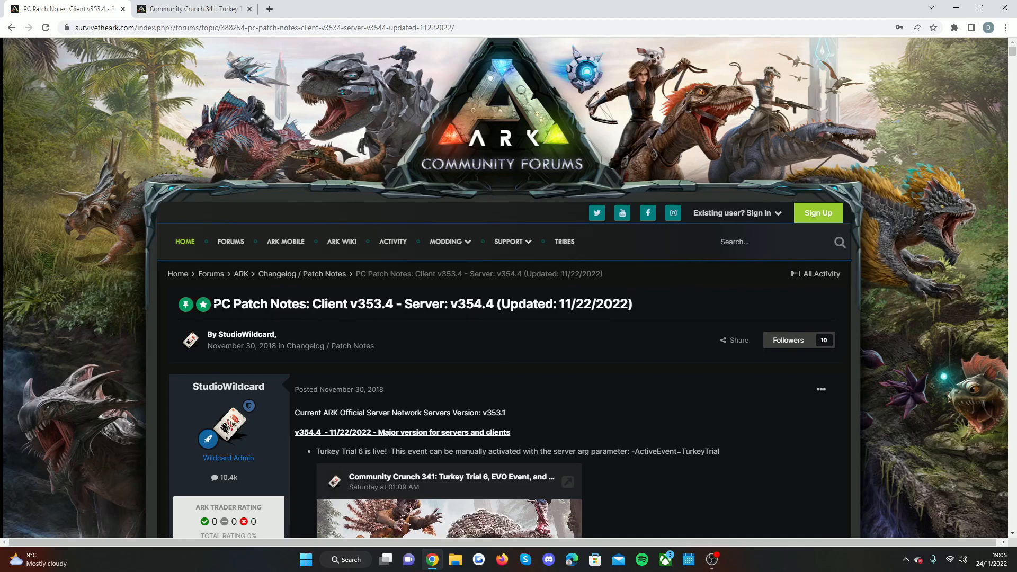
Step: Scroll the PC Patch Notes thread down to the first post and its Community Crunch 341 card
scroll("down", 3)
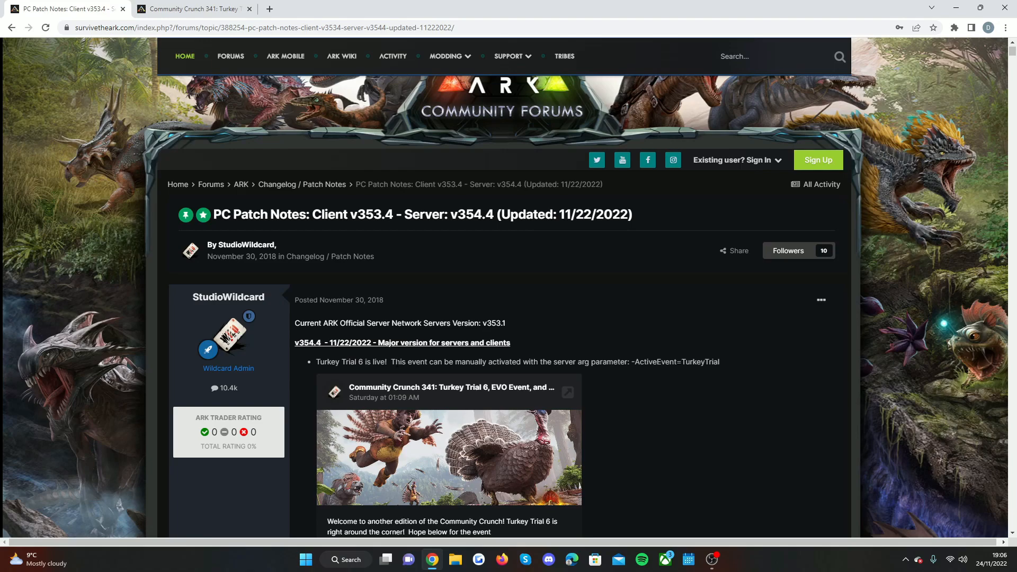
mouse_move(537, 373)
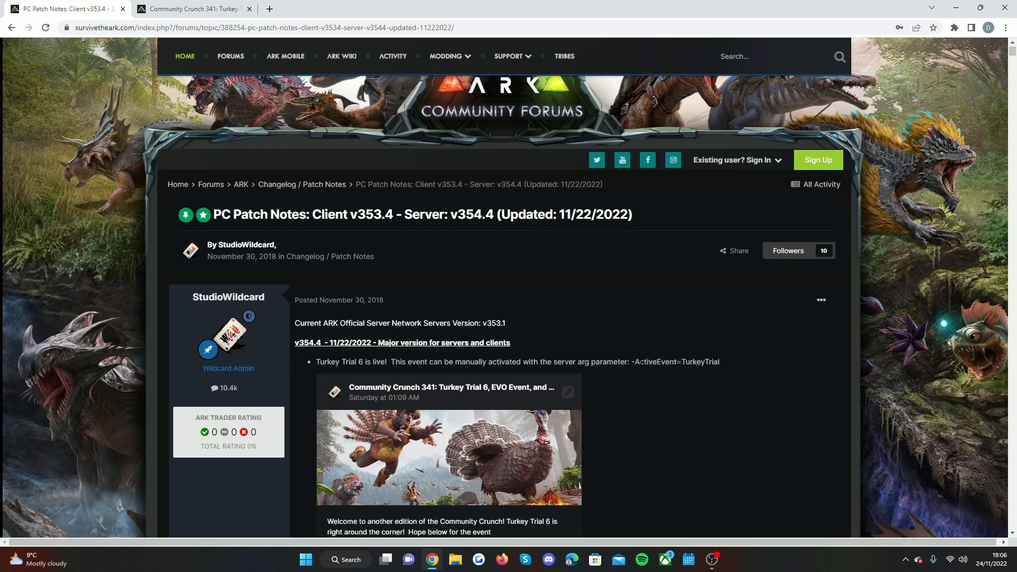
scroll("down", 3)
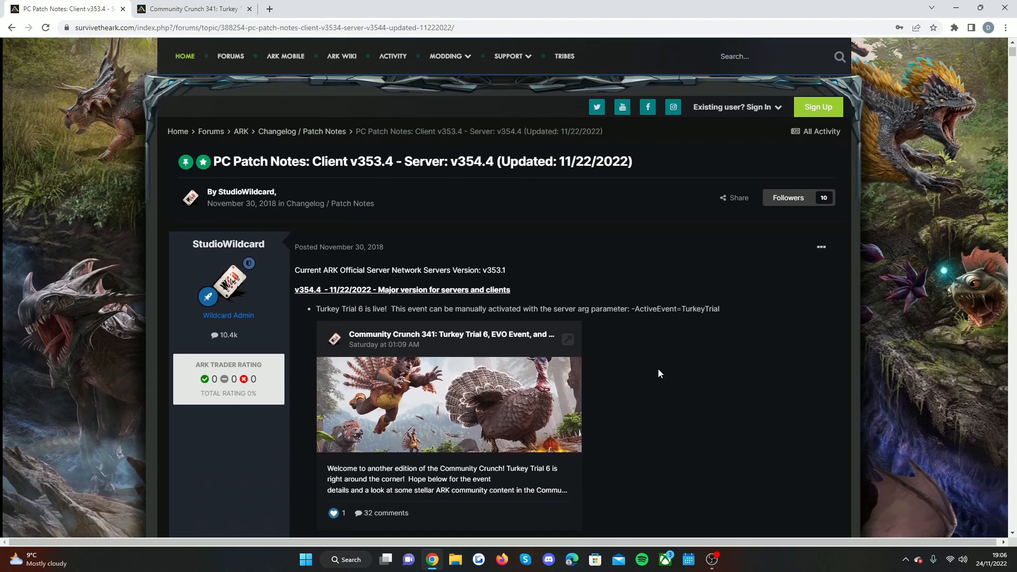
mouse_move(658, 361)
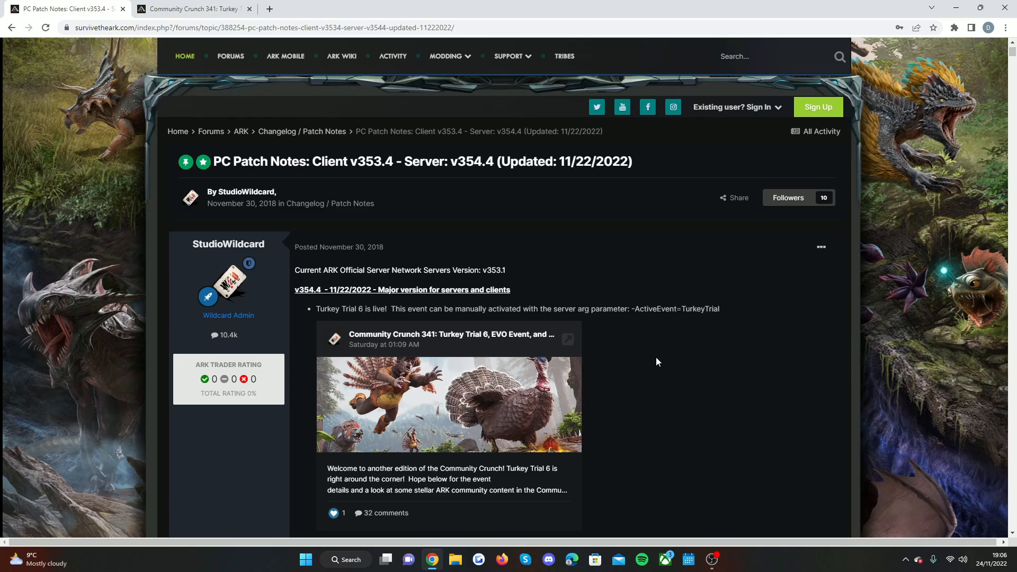
scroll("down", 3)
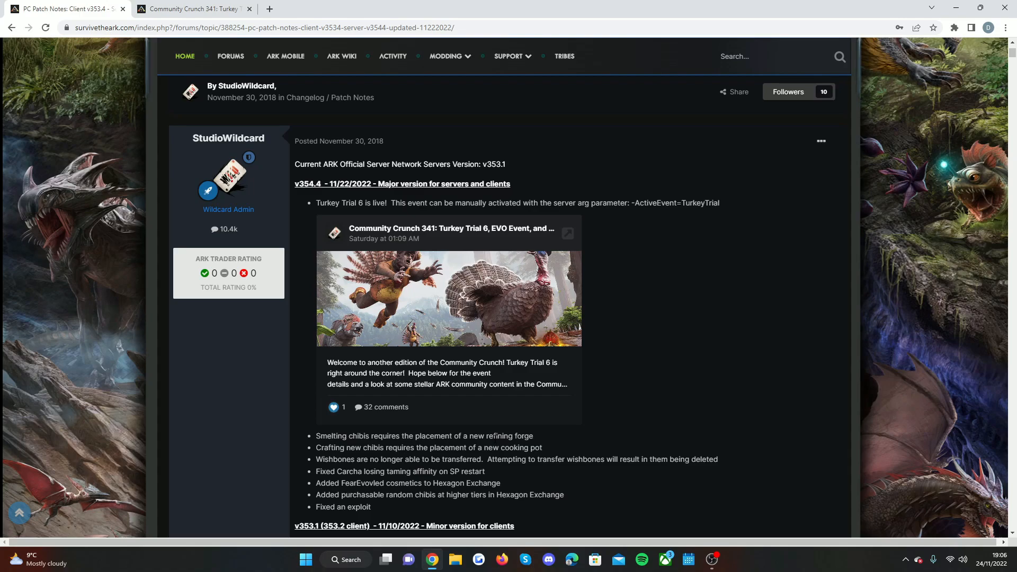
mouse_move(437, 447)
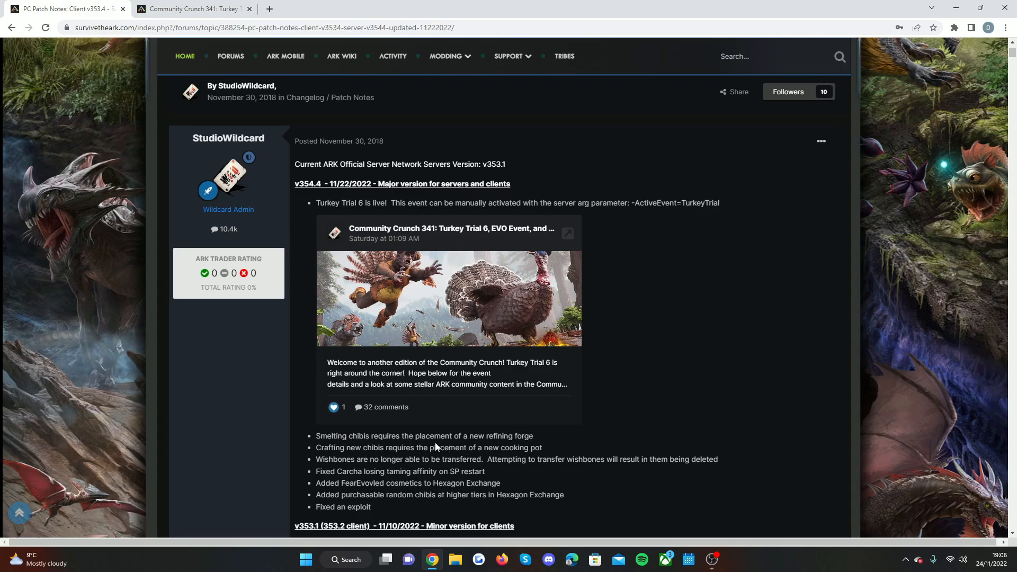
mouse_move(388, 459)
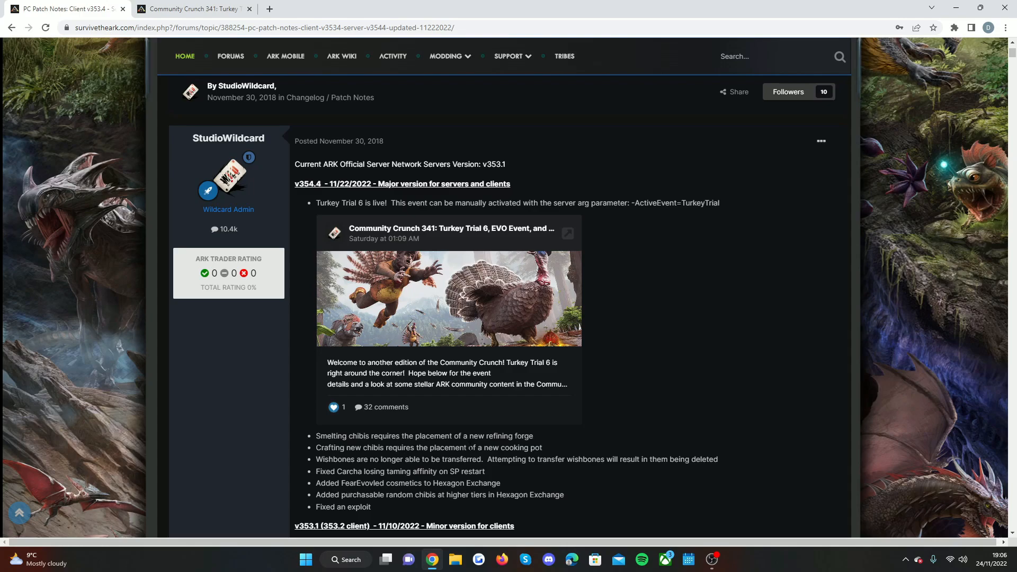
mouse_move(362, 447)
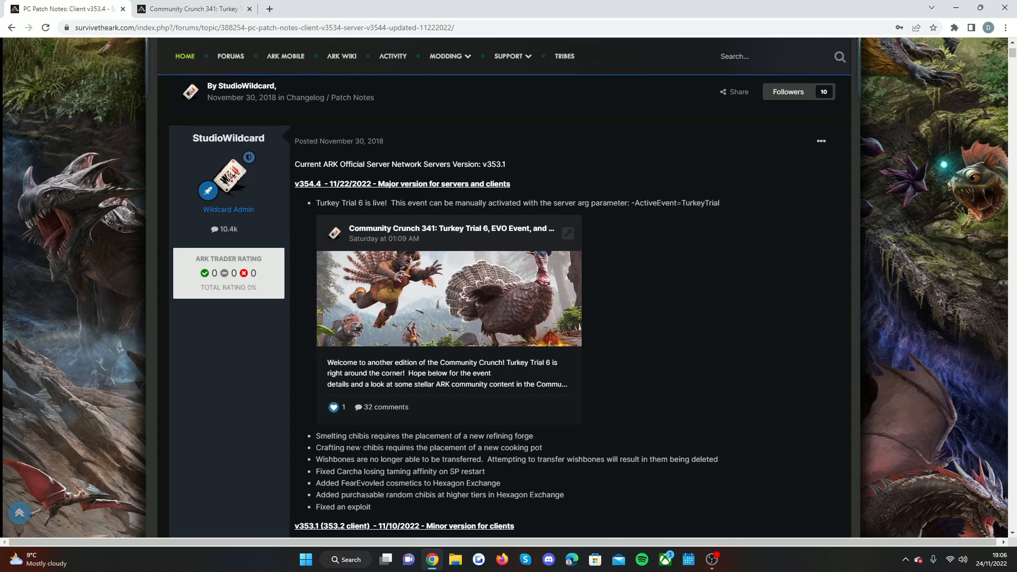
mouse_move(509, 457)
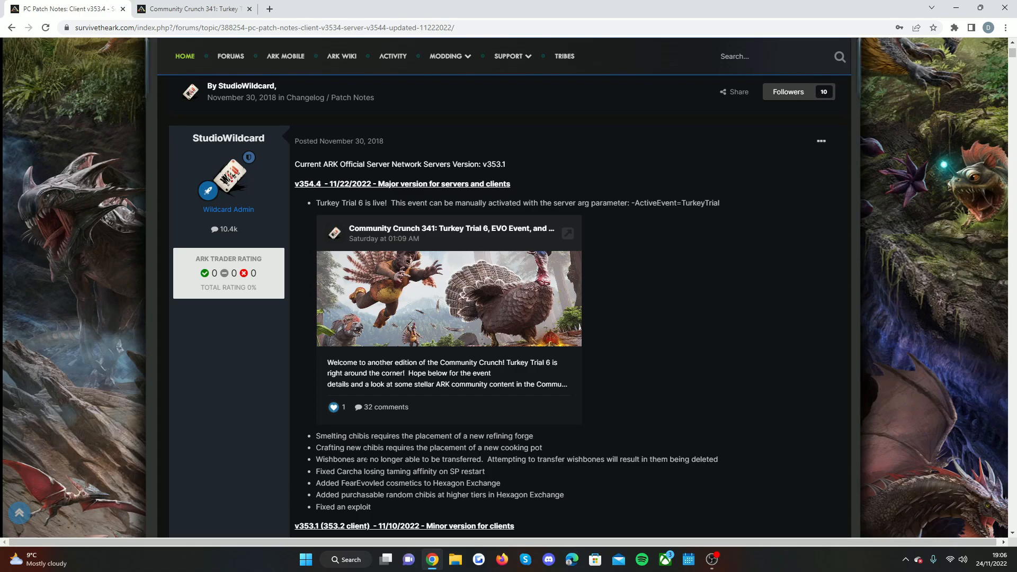
mouse_move(629, 480)
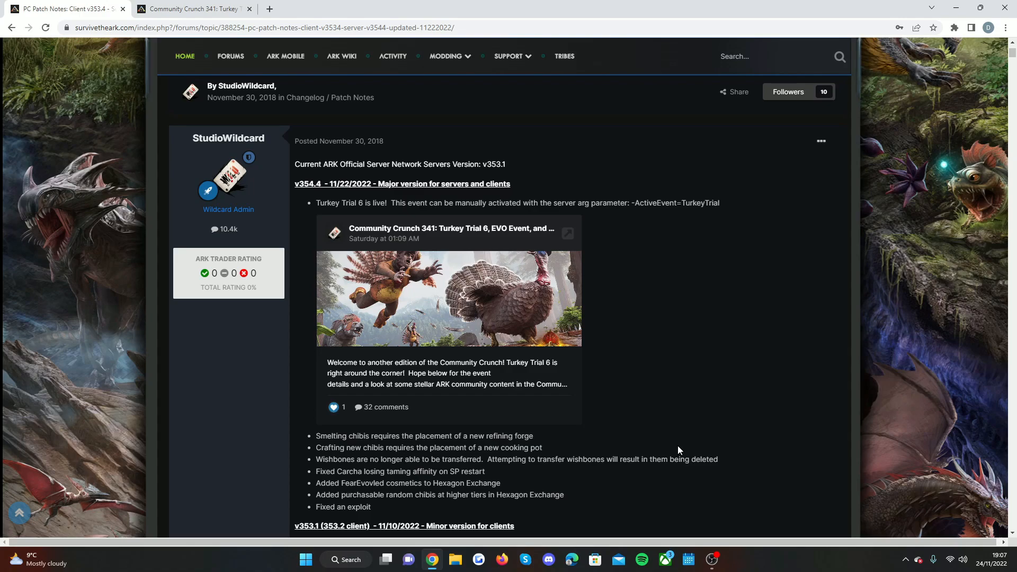
mouse_move(676, 447)
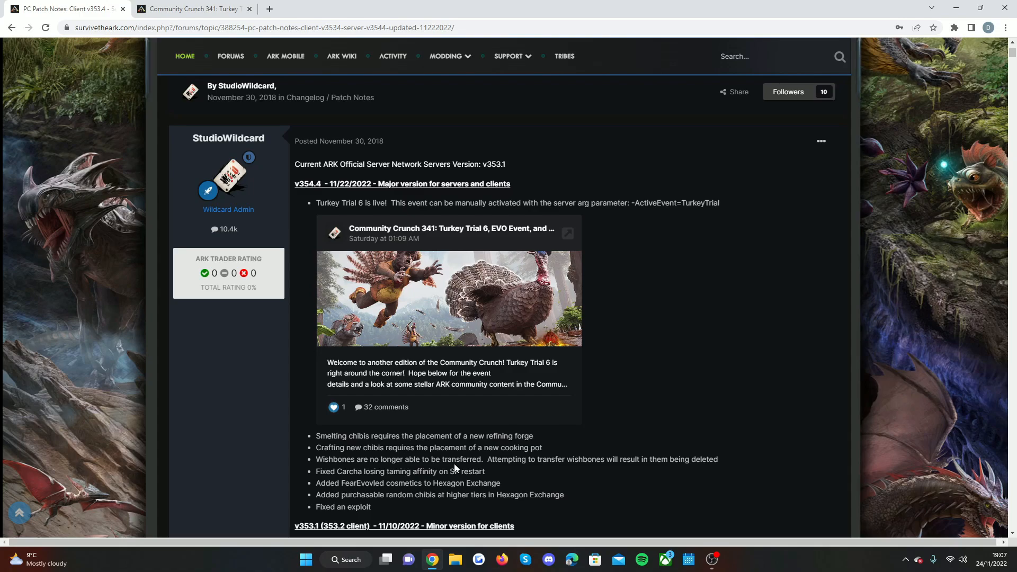
mouse_move(384, 481)
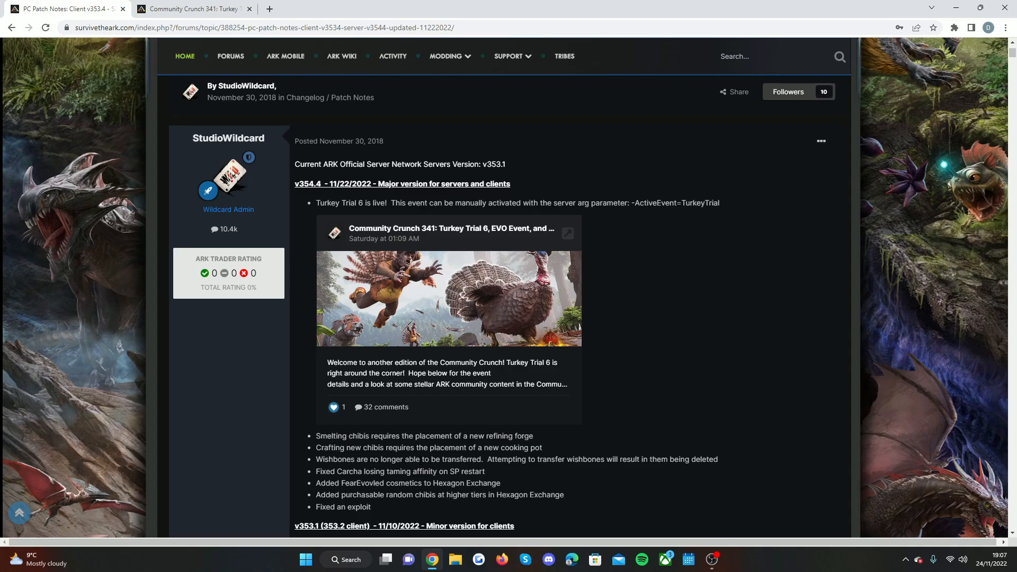
mouse_move(493, 482)
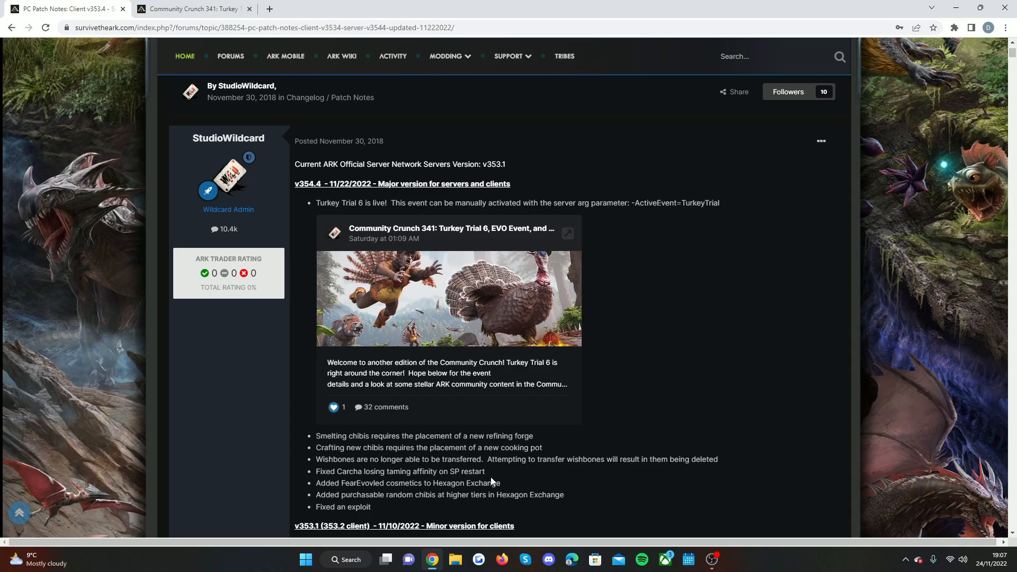
scroll("down", 3)
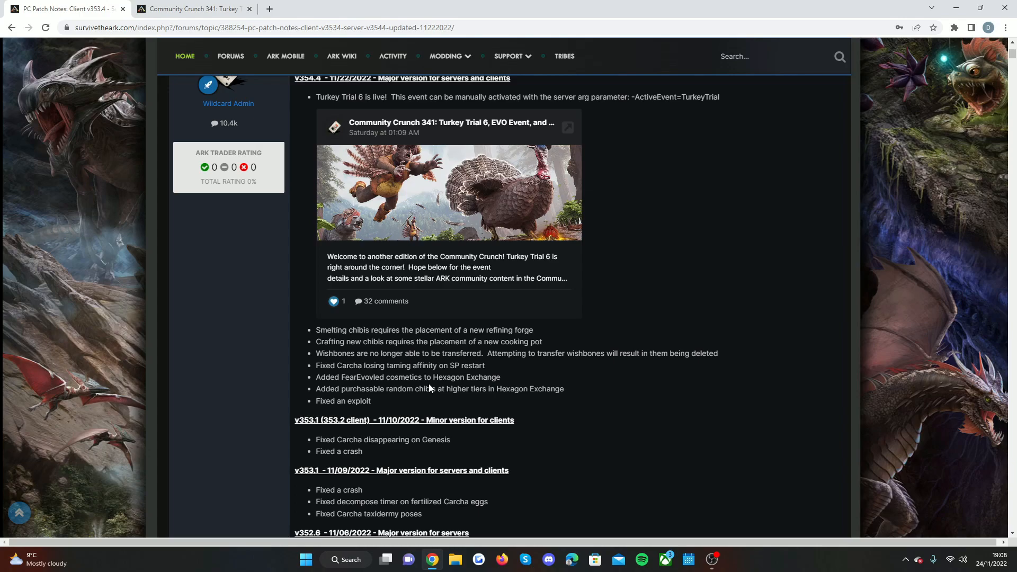
mouse_move(430, 388)
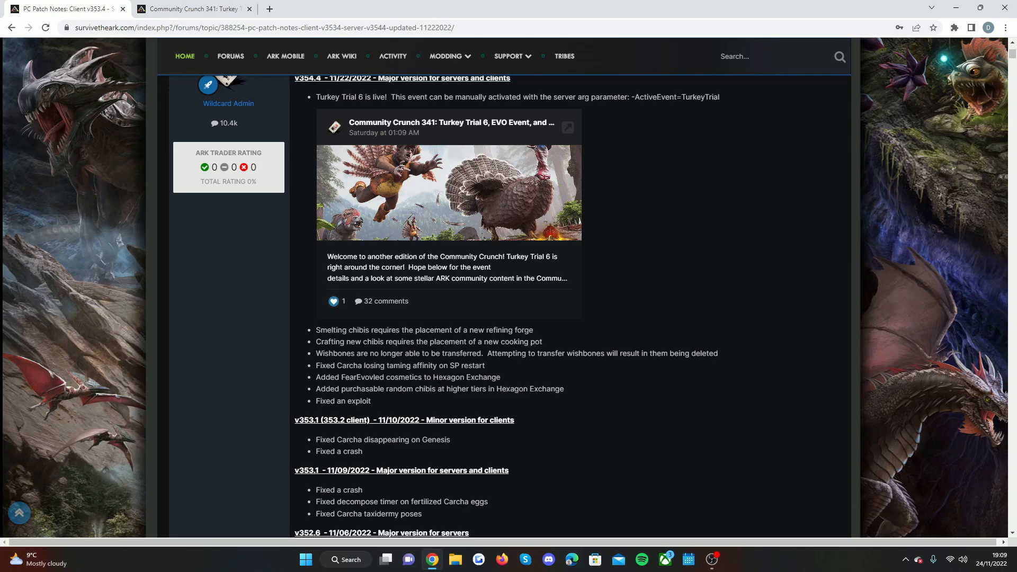
mouse_move(364, 401)
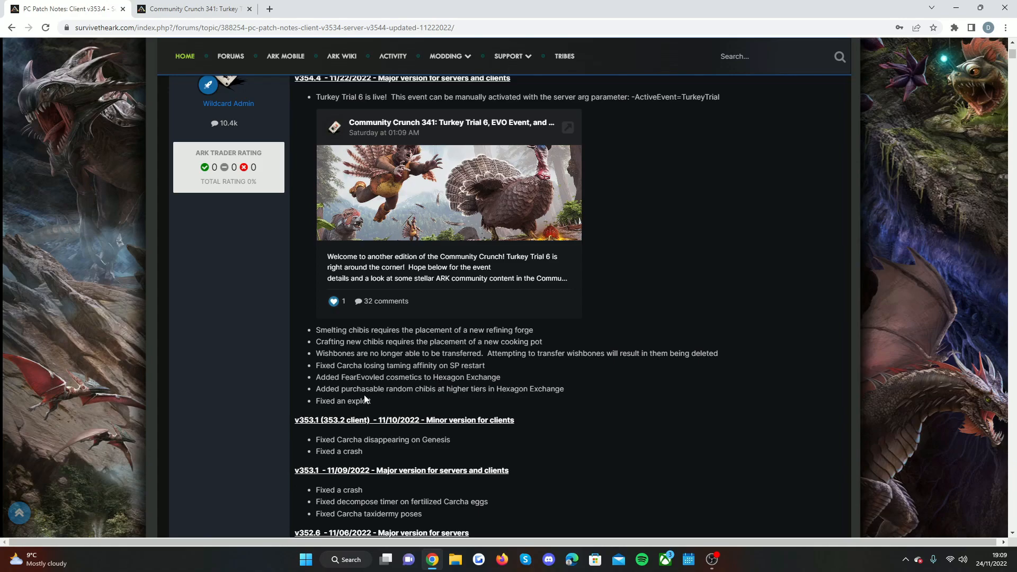
mouse_move(460, 390)
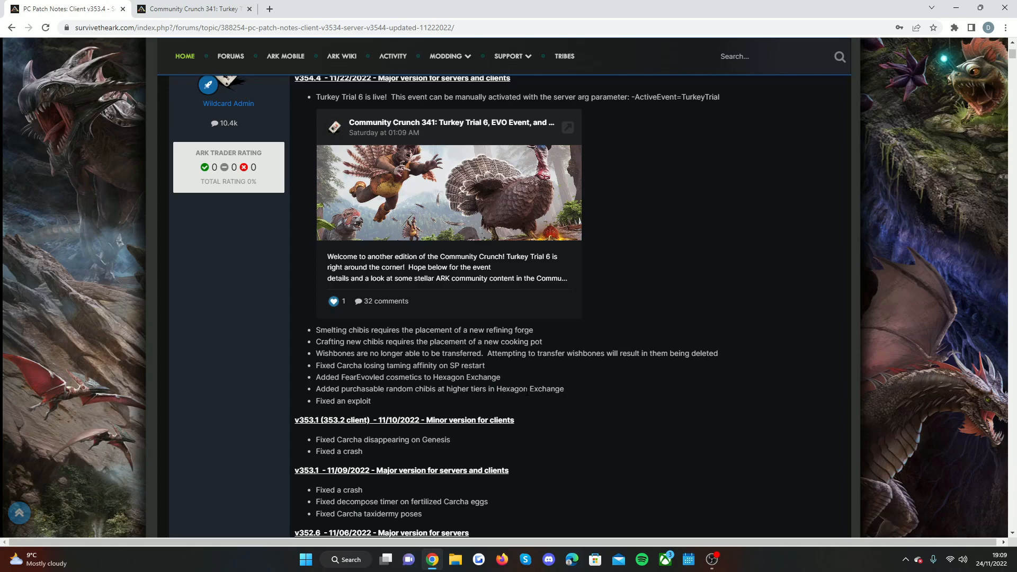
mouse_move(481, 402)
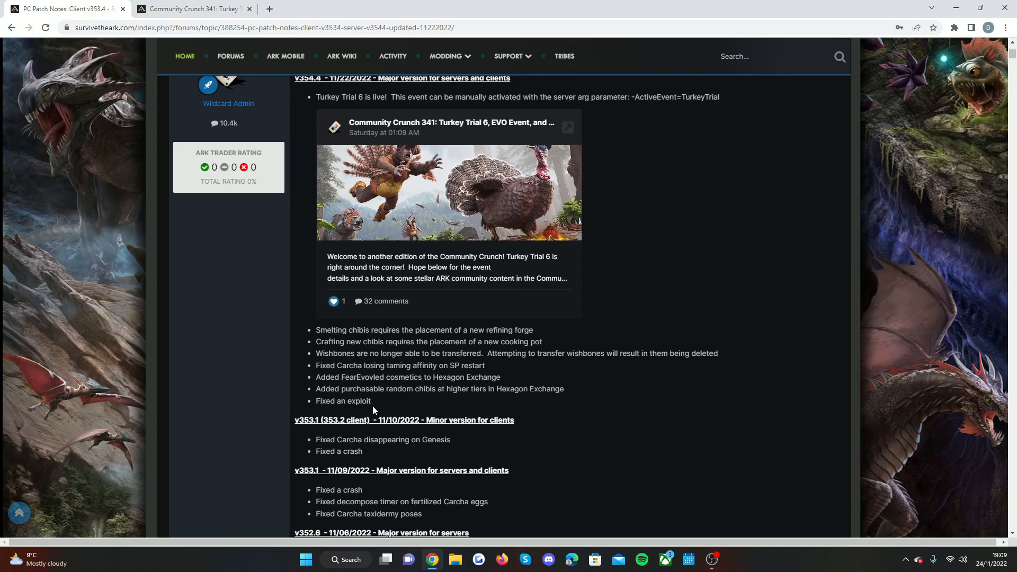
mouse_move(483, 411)
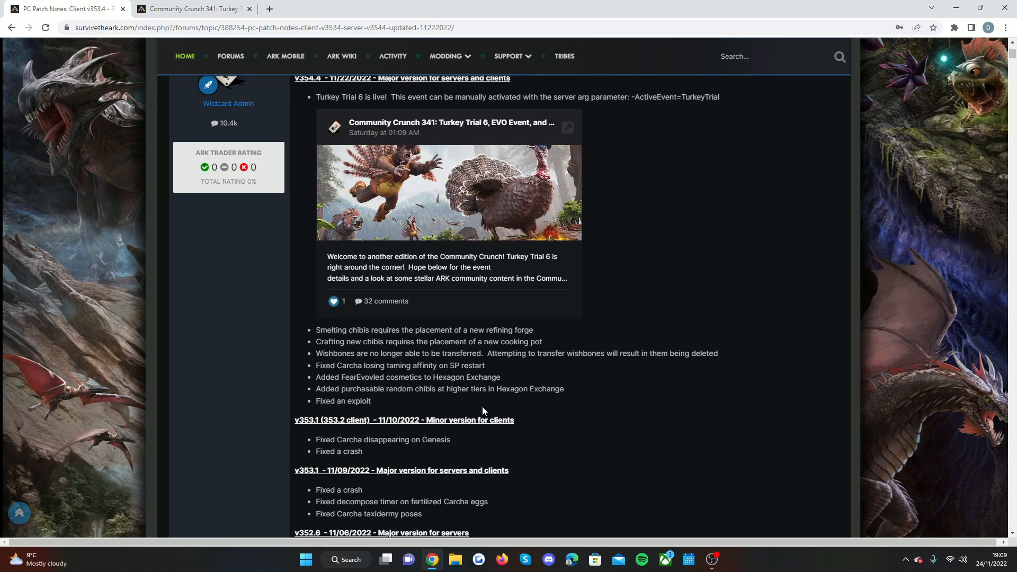
mouse_move(555, 426)
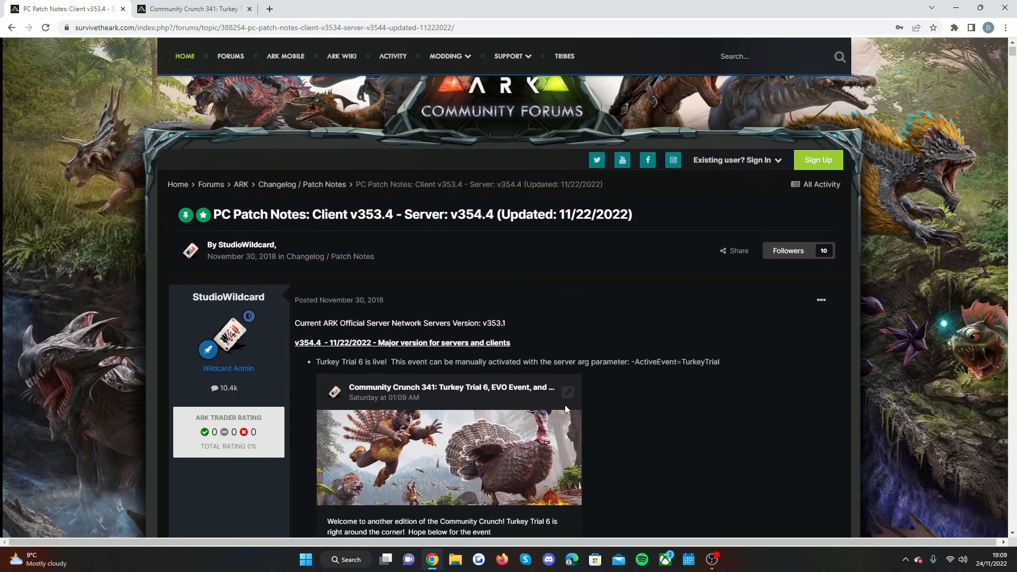
mouse_move(210, 60)
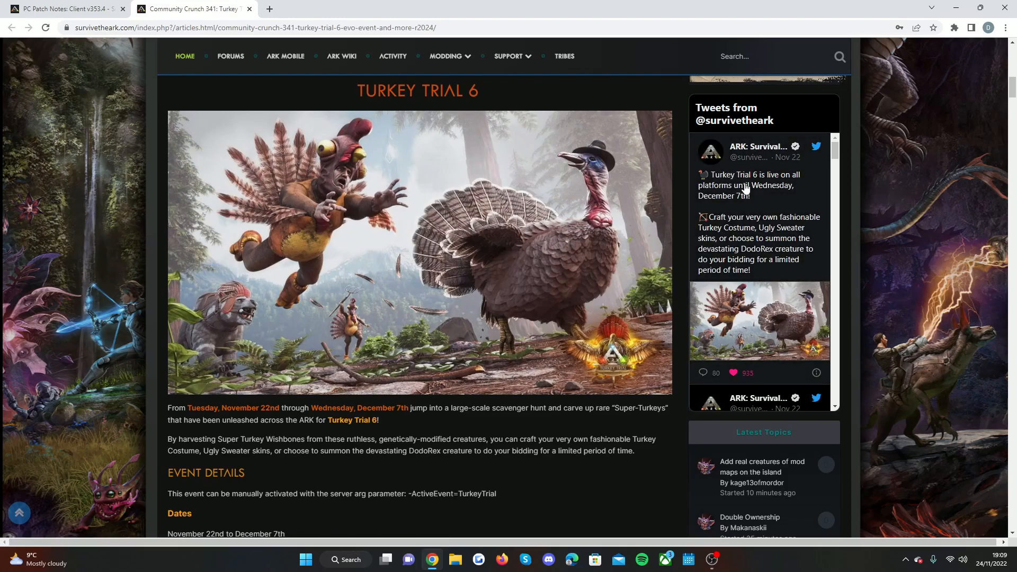
mouse_move(737, 196)
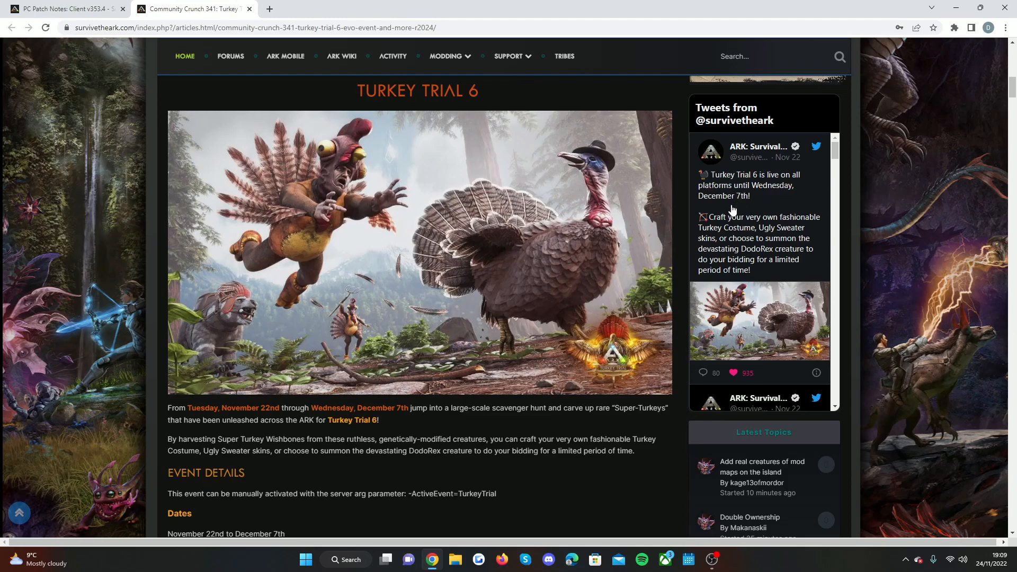
mouse_move(747, 229)
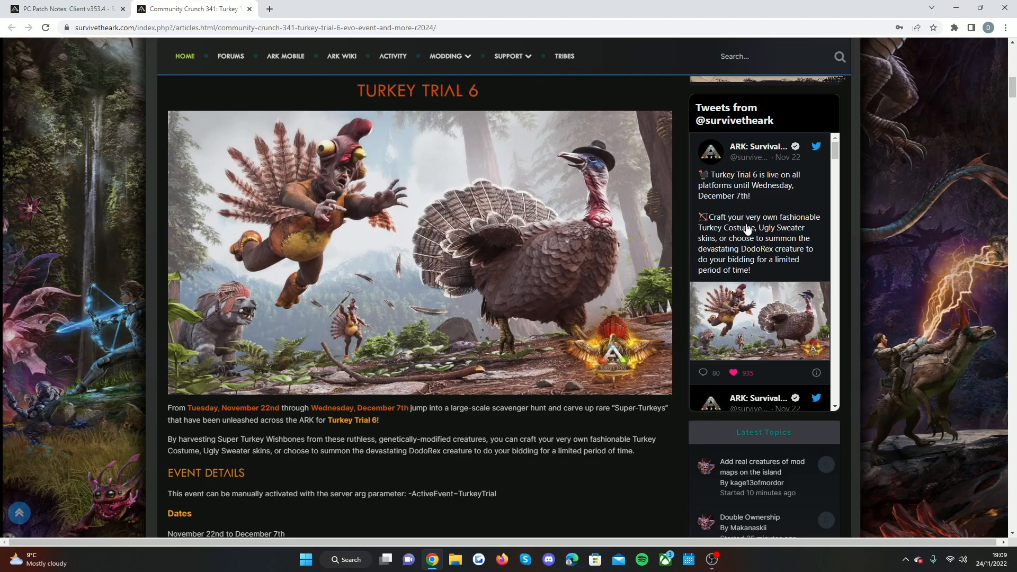
mouse_move(743, 239)
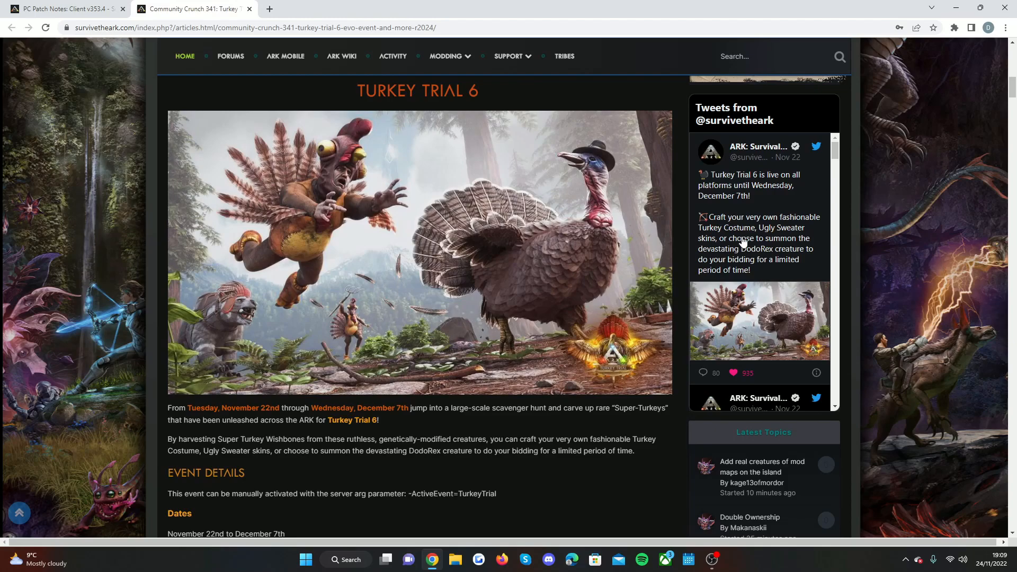
mouse_move(778, 257)
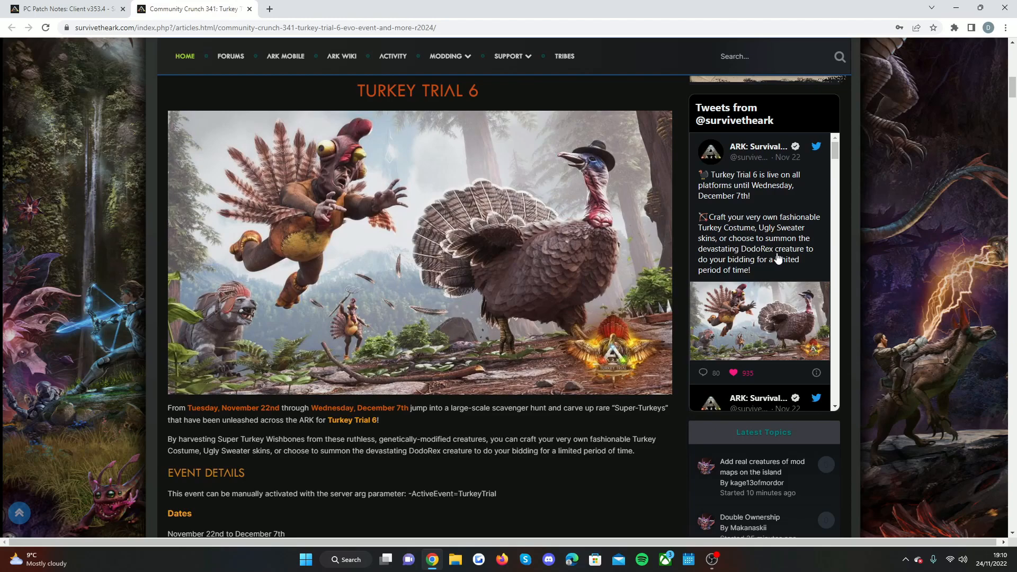
mouse_move(748, 267)
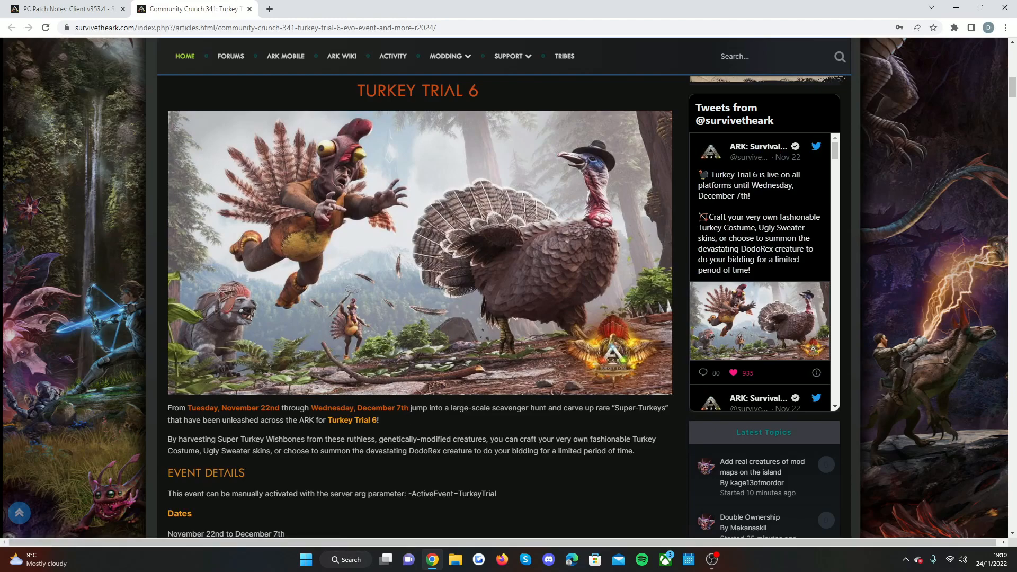
mouse_move(409, 400)
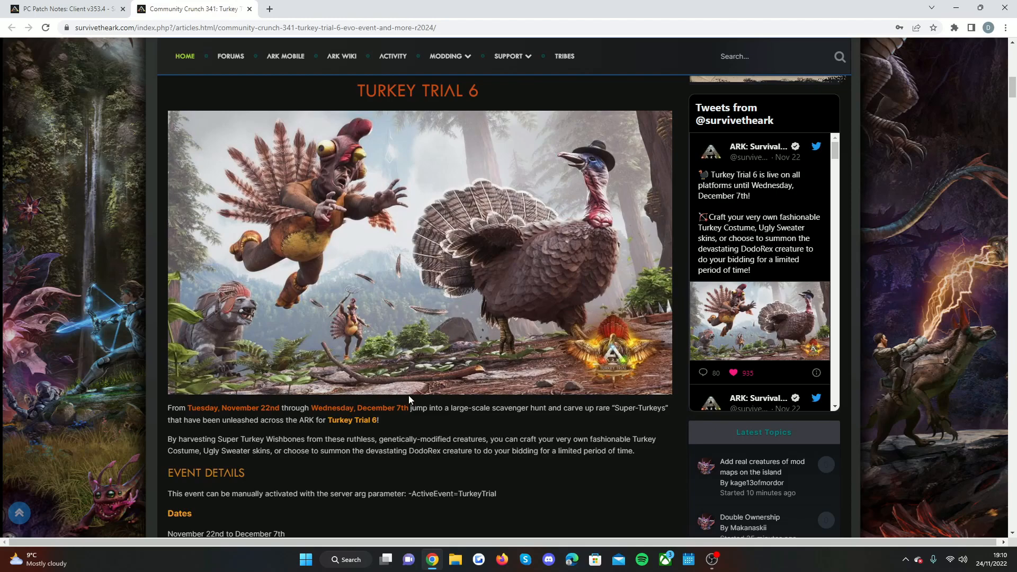
mouse_move(426, 403)
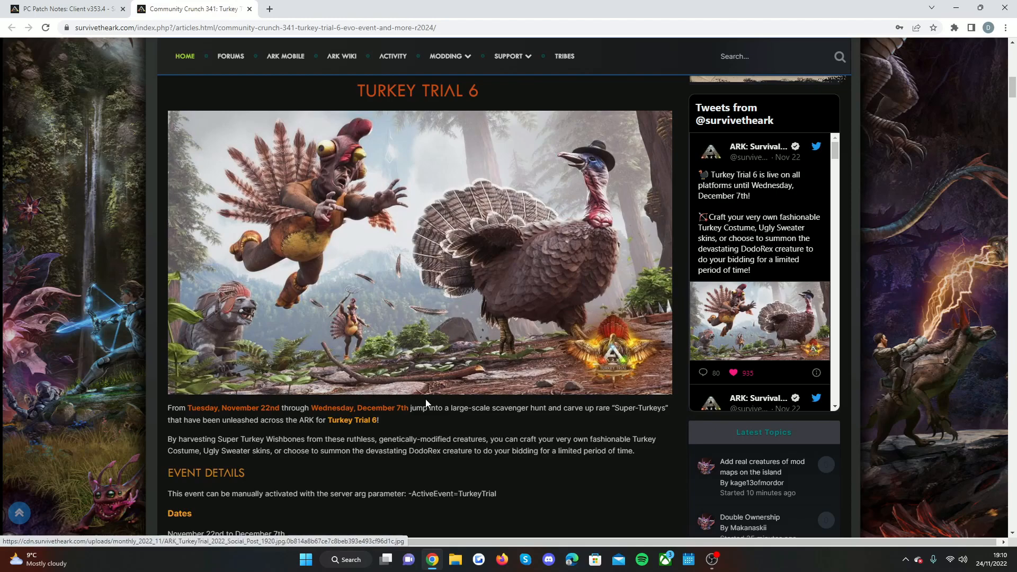
mouse_move(436, 432)
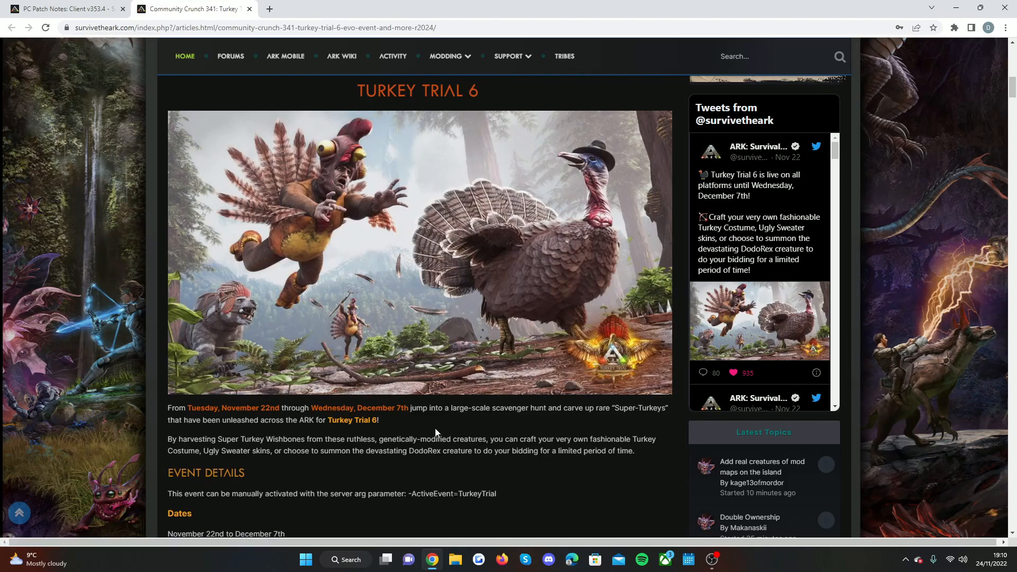
mouse_move(437, 425)
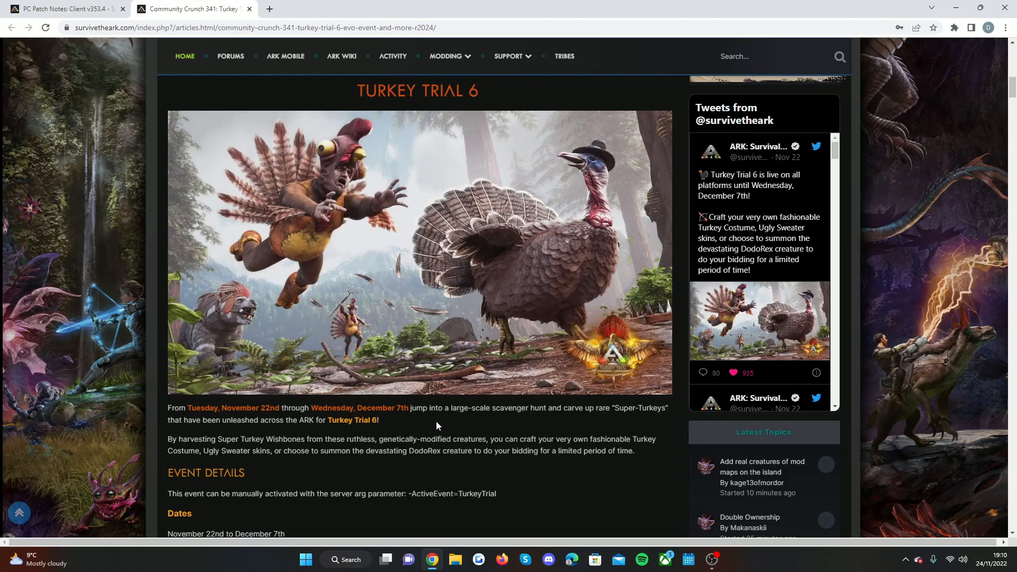
mouse_move(443, 427)
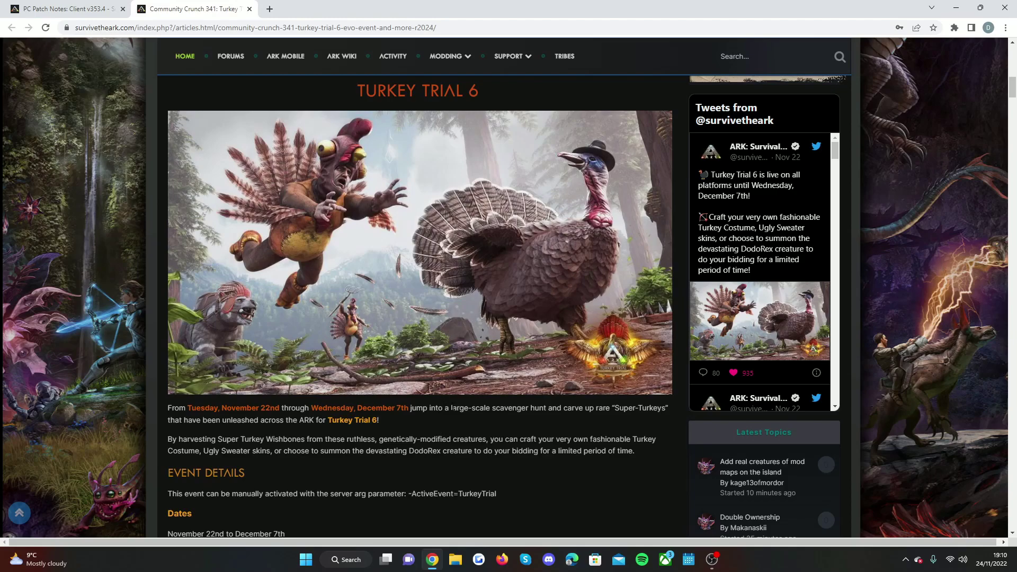
mouse_move(464, 400)
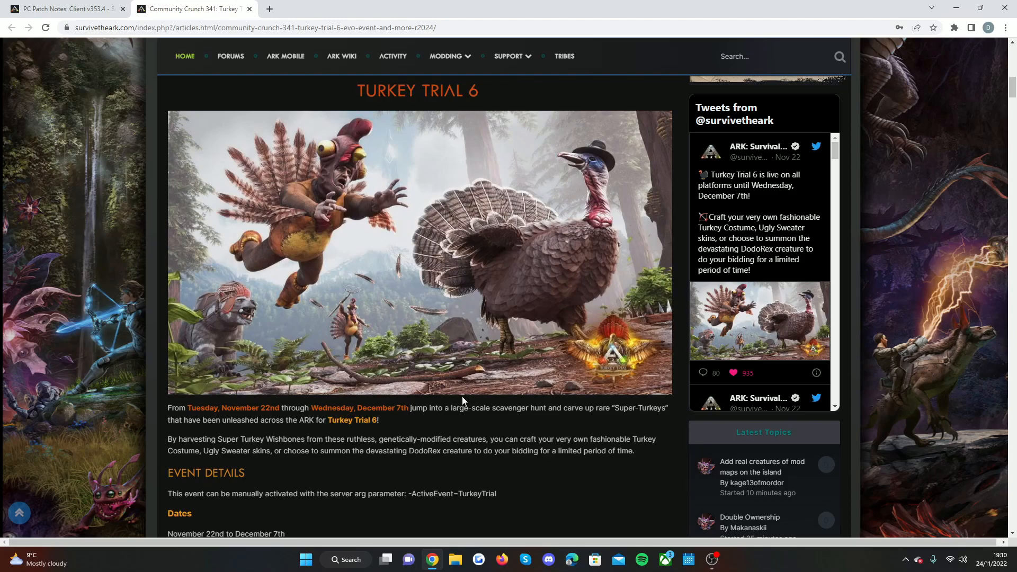
mouse_move(475, 396)
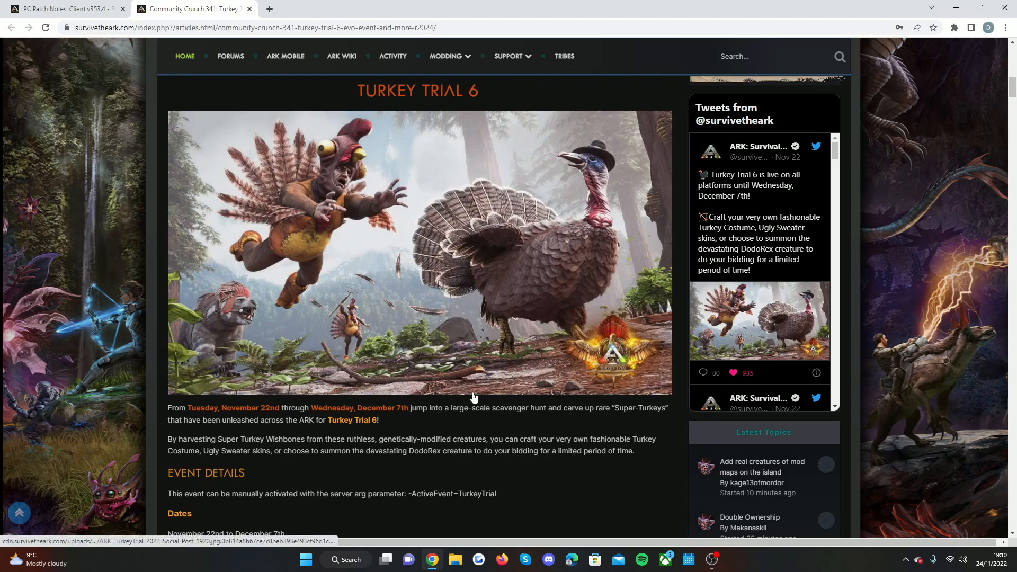
mouse_move(471, 403)
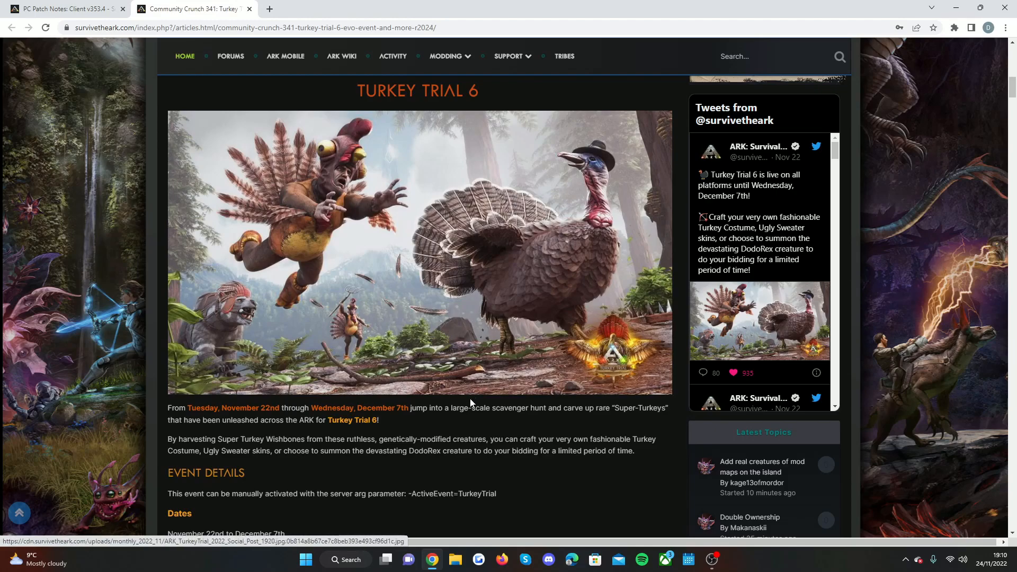
Step: Scroll past the Turkey Trial 6 banner to the Event Details, dates, Rates and Event Creatures
scroll("down", 3)
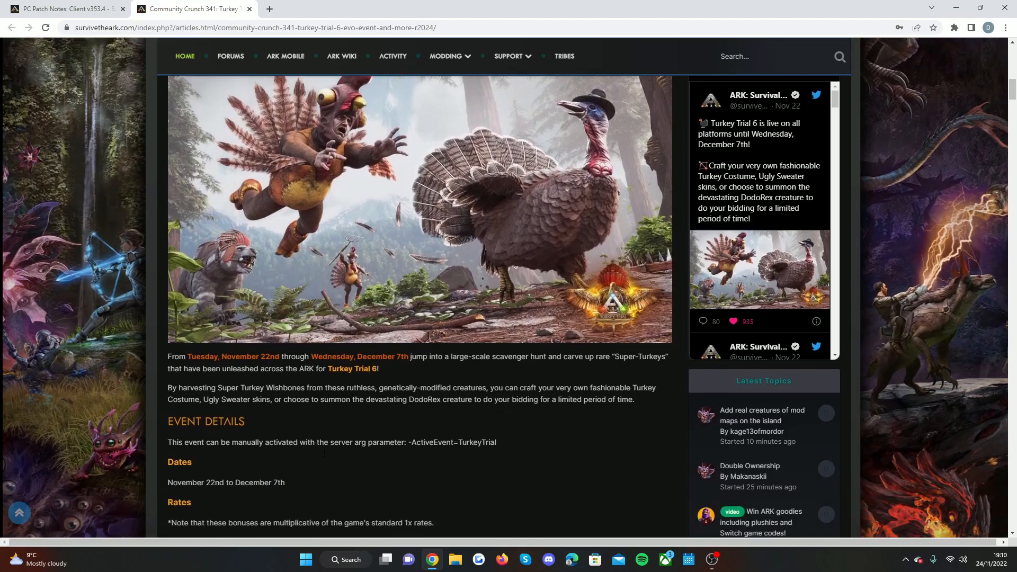
scroll("down", 3)
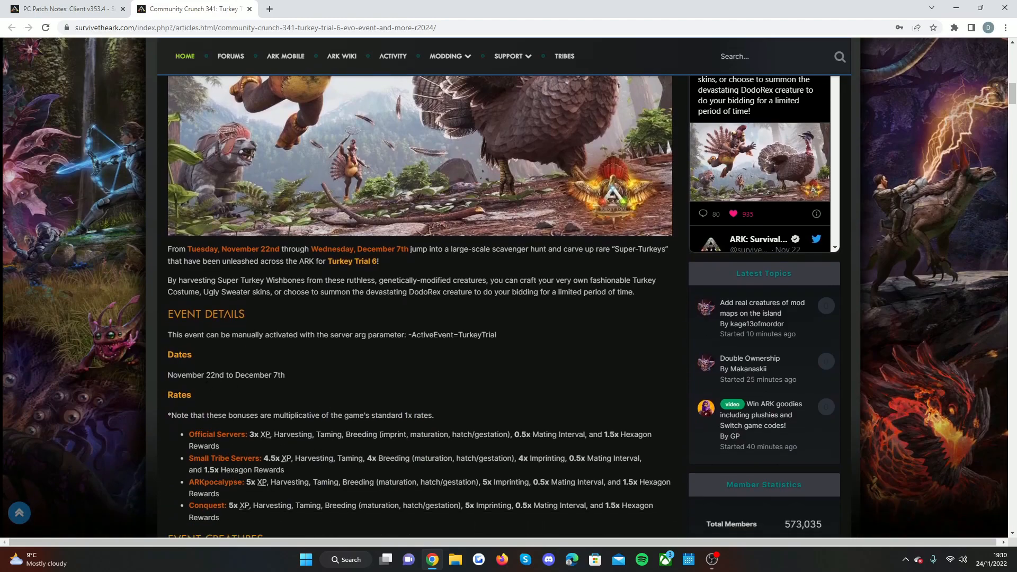
mouse_move(199, 368)
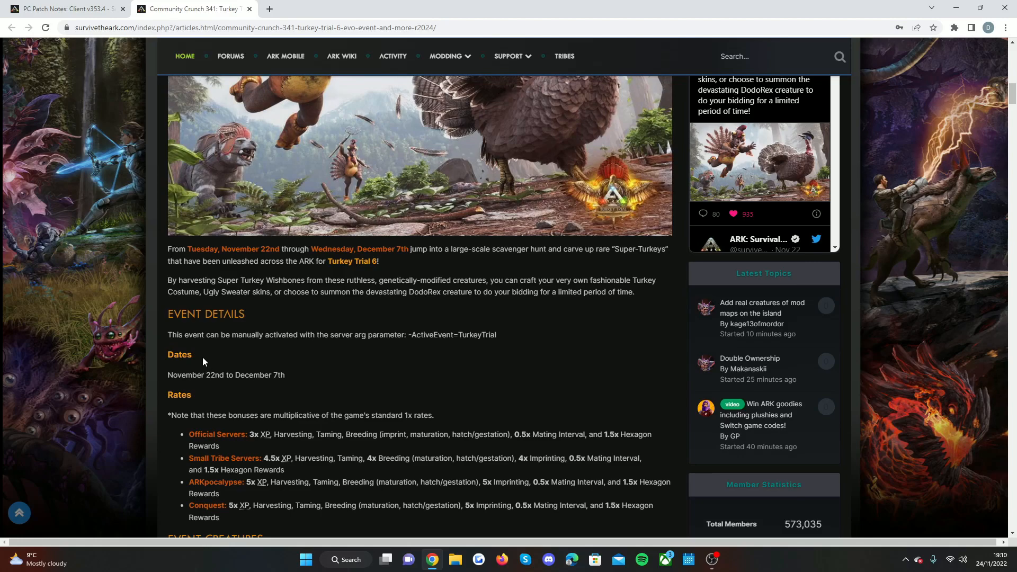
mouse_move(243, 369)
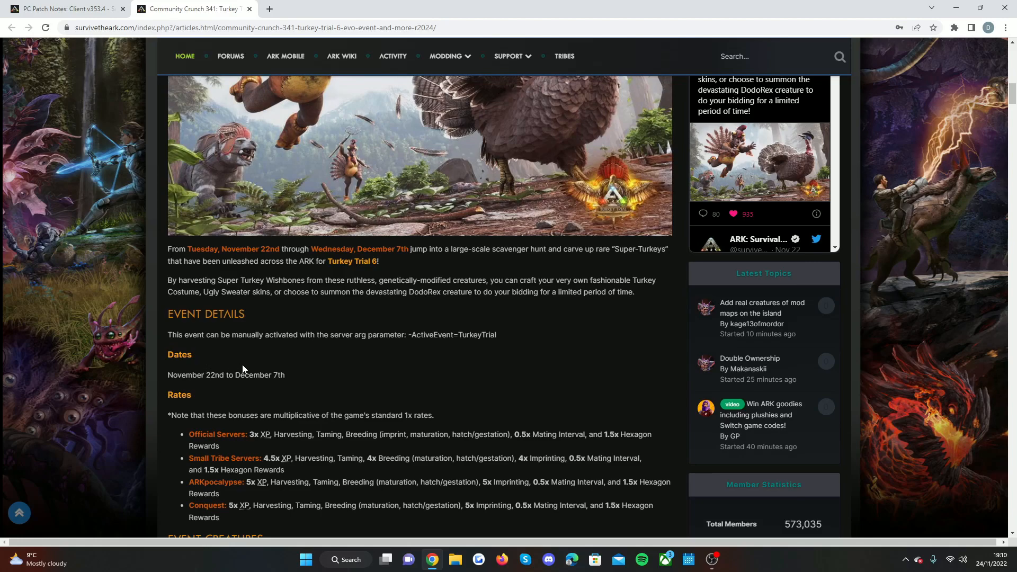
mouse_move(248, 372)
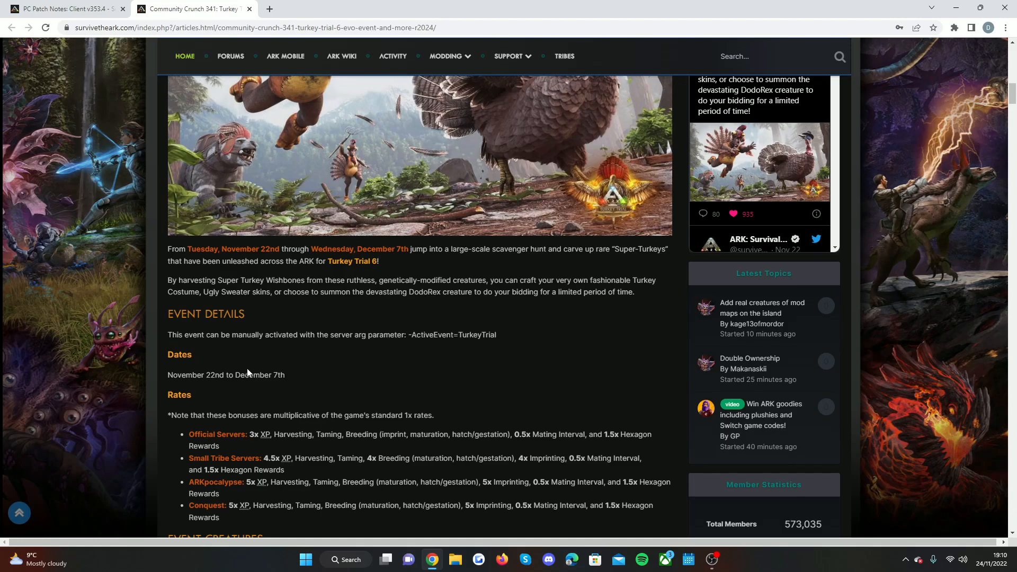
mouse_move(242, 369)
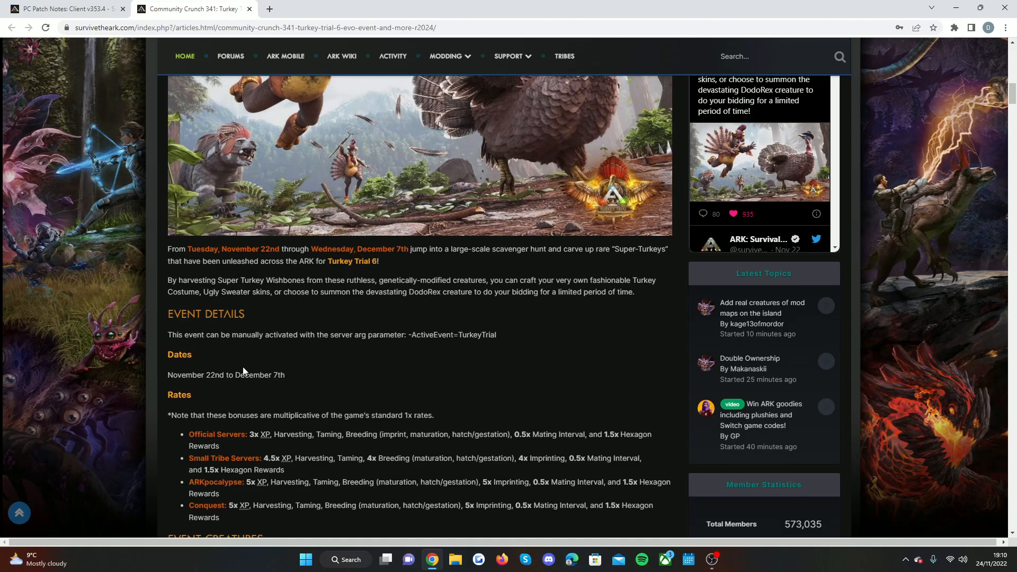
mouse_move(280, 390)
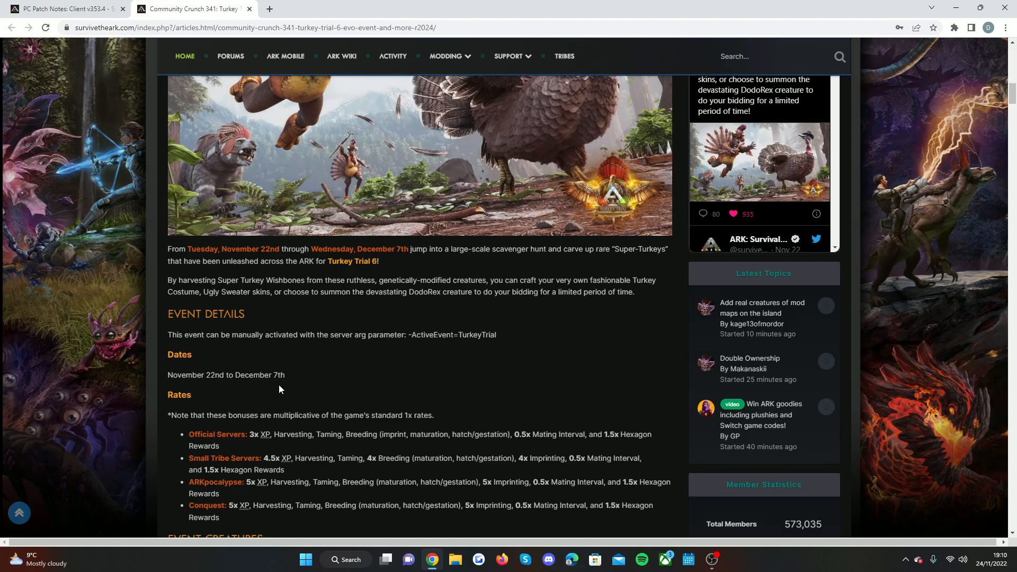
mouse_move(305, 383)
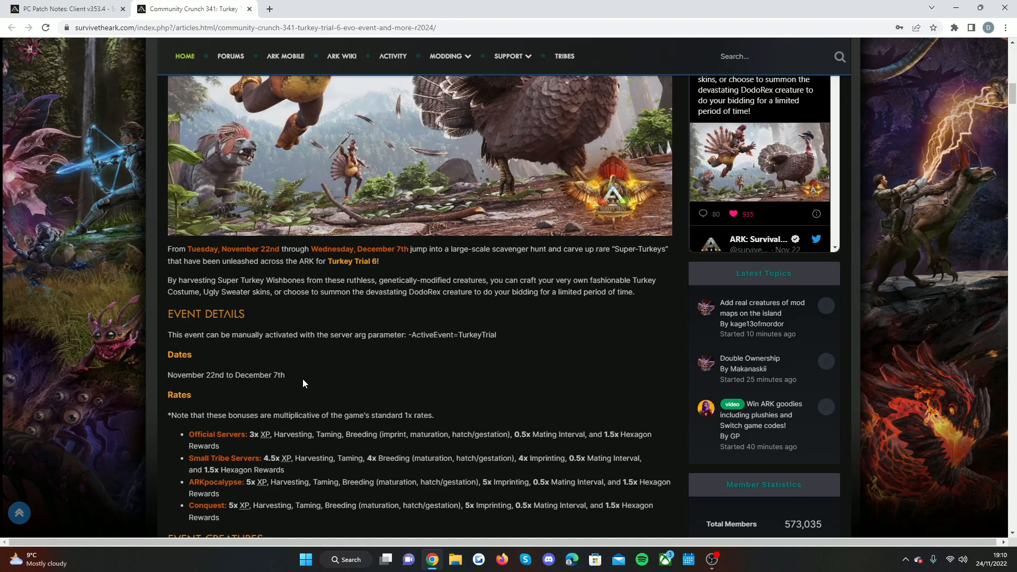
scroll("down", 3)
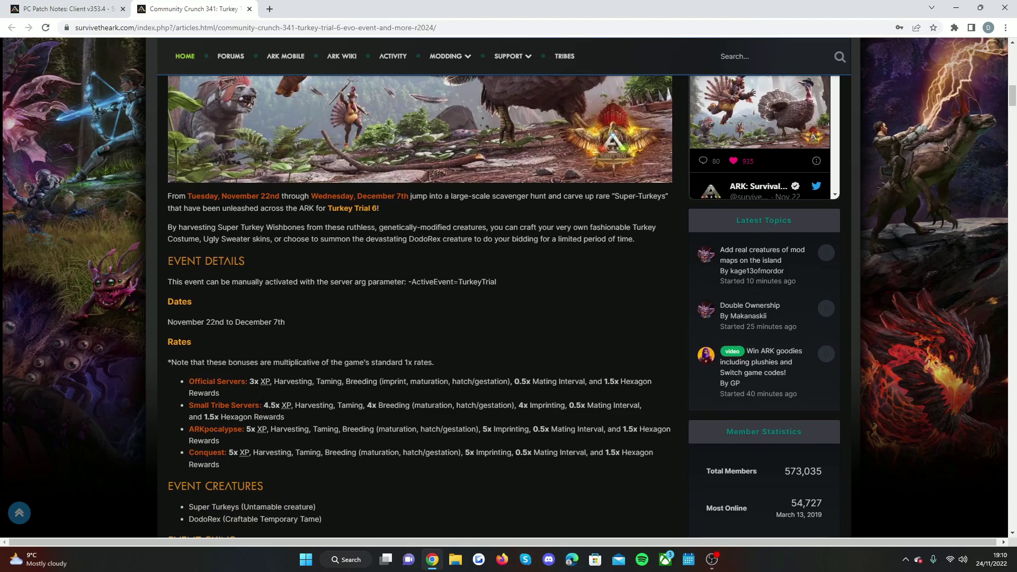
Step: Scroll past Event Creatures to the Event Skins list, Event Chibis and start of Event Items
scroll("down", 3)
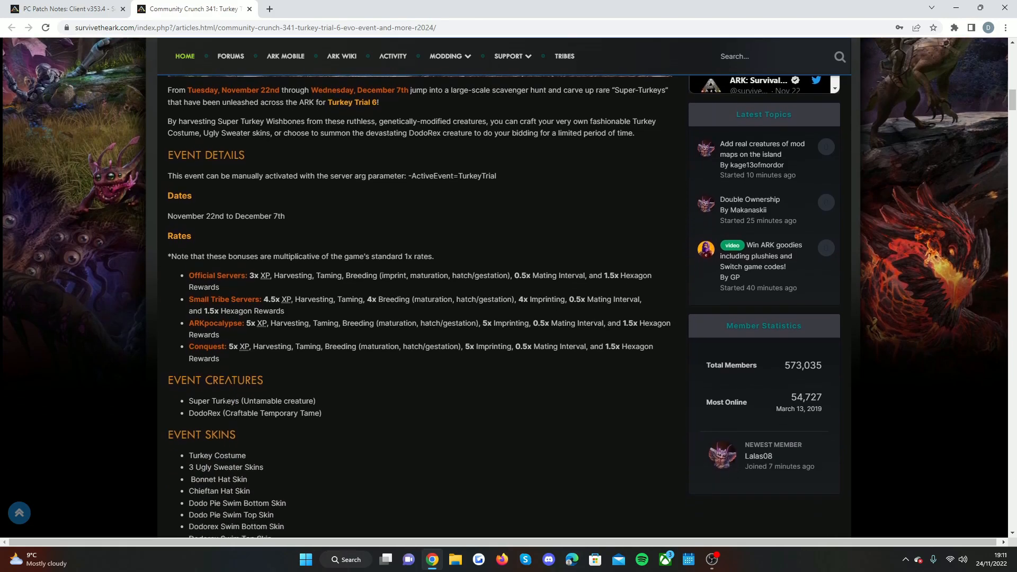
mouse_move(218, 423)
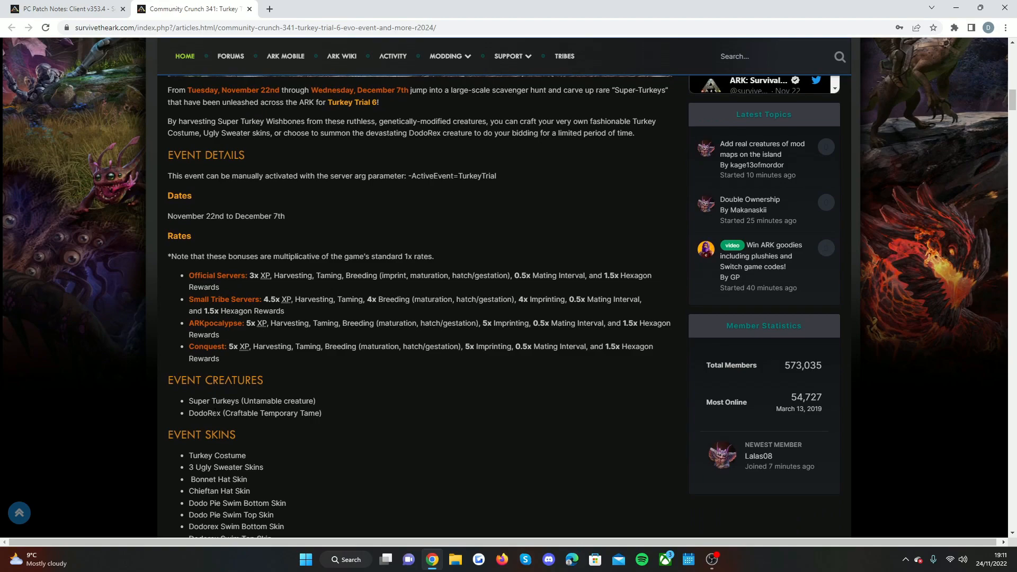
scroll("down", 3)
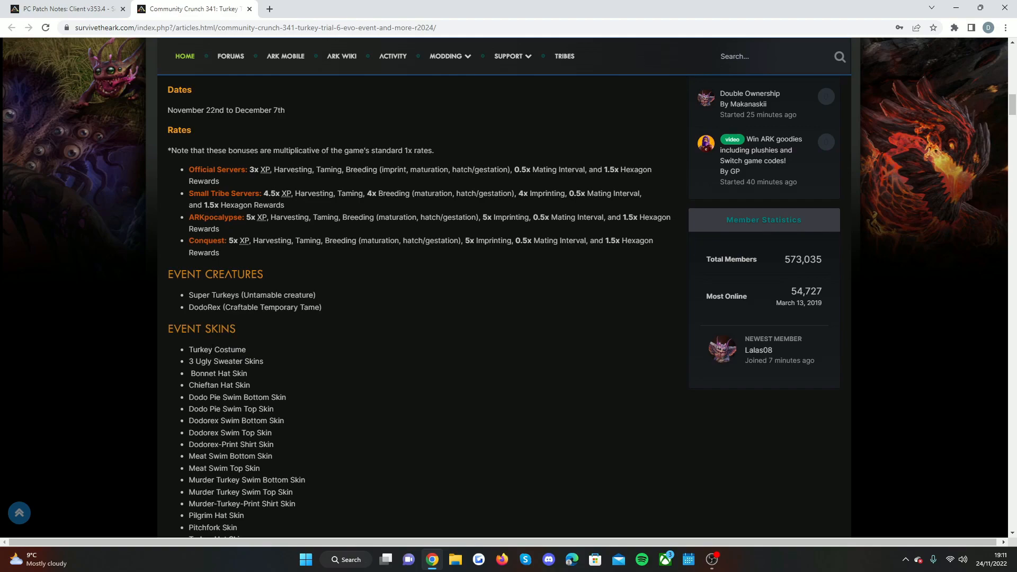
scroll("down", 3)
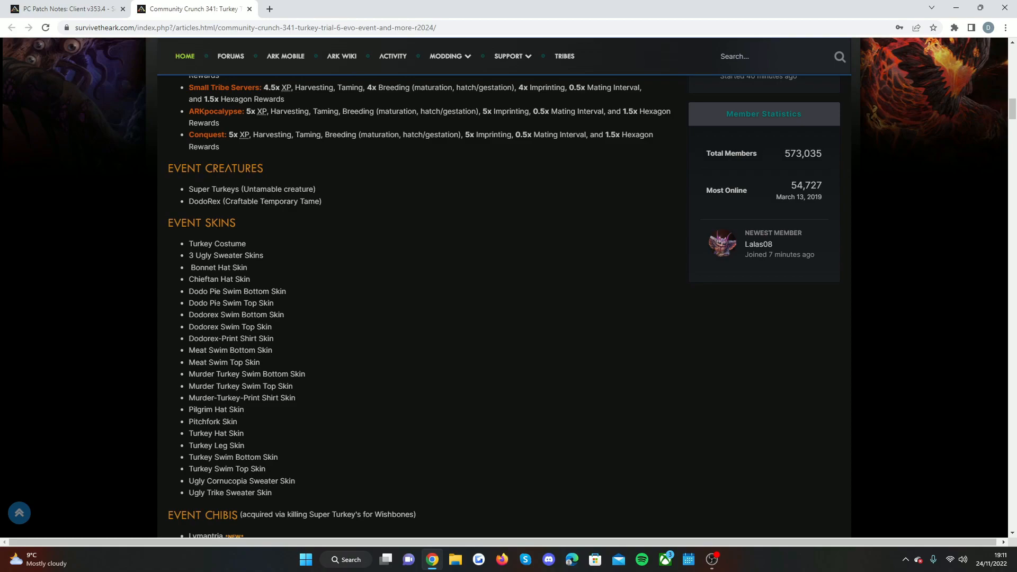
scroll("down", 3)
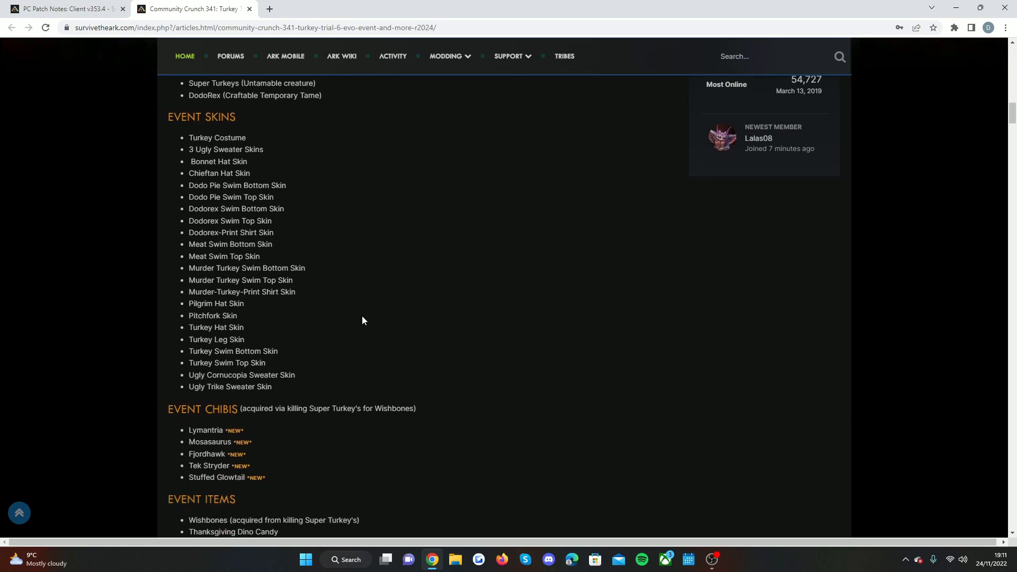
mouse_move(256, 423)
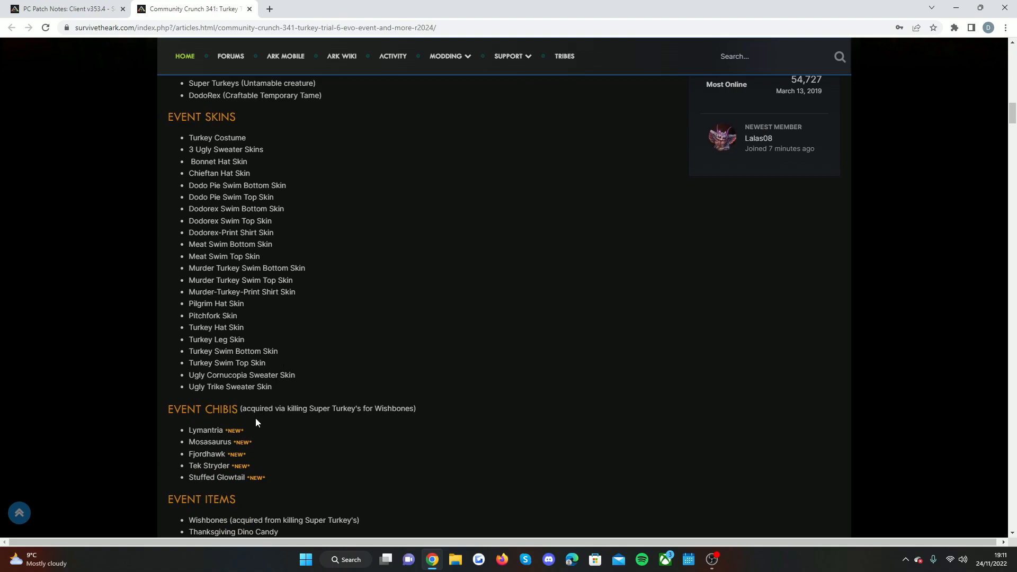
Step: Scroll from the skins list through Event Chibis and Event Items to the Wild Creature Colors
scroll("down", 3)
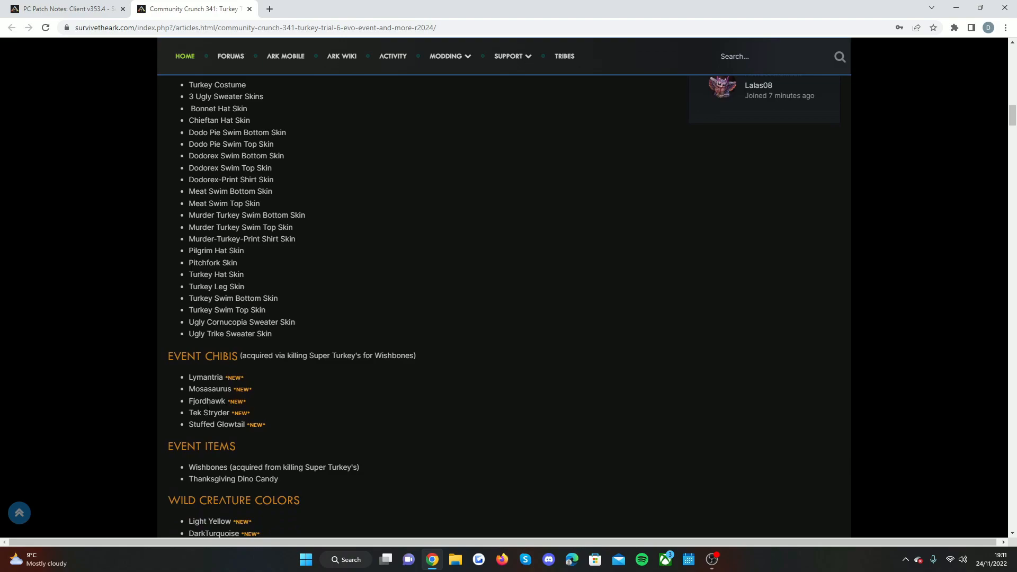
mouse_move(310, 371)
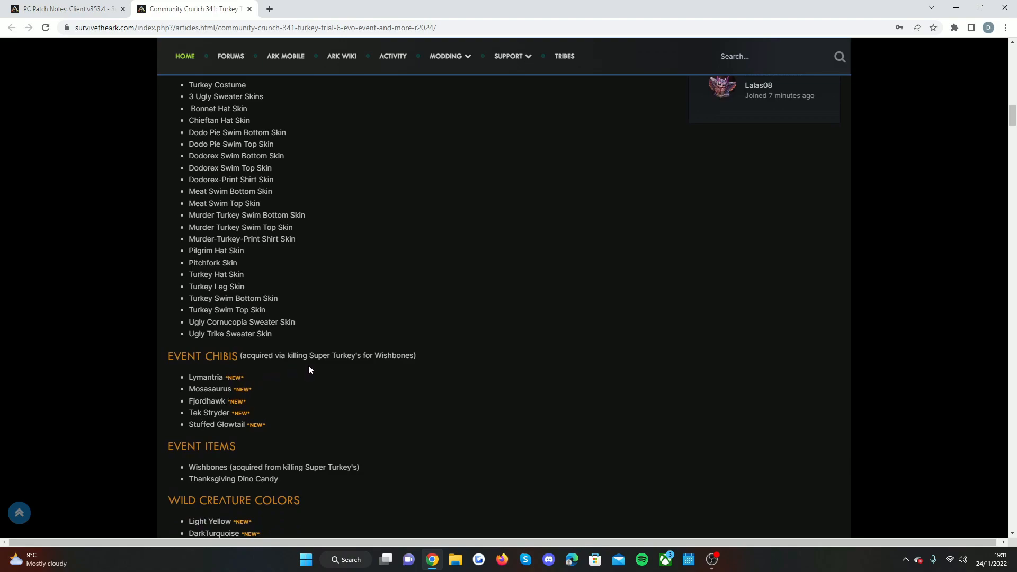
mouse_move(248, 428)
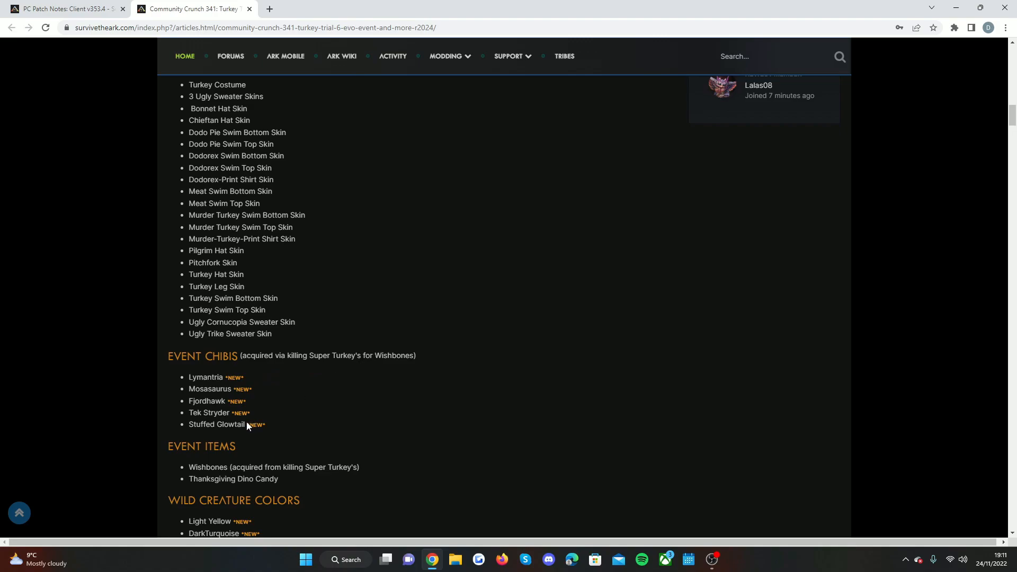
mouse_move(225, 411)
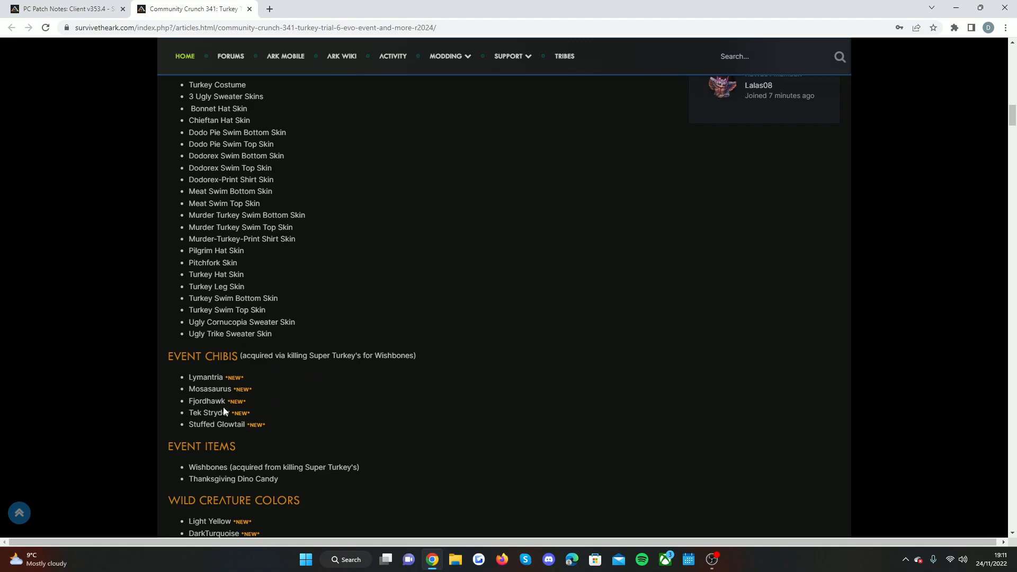
scroll("down", 3)
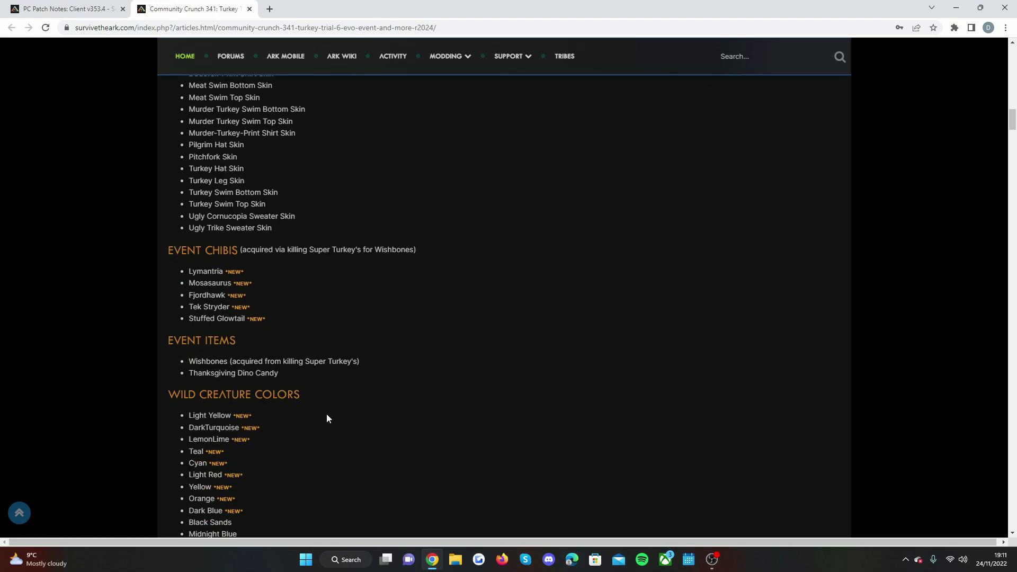
mouse_move(218, 382)
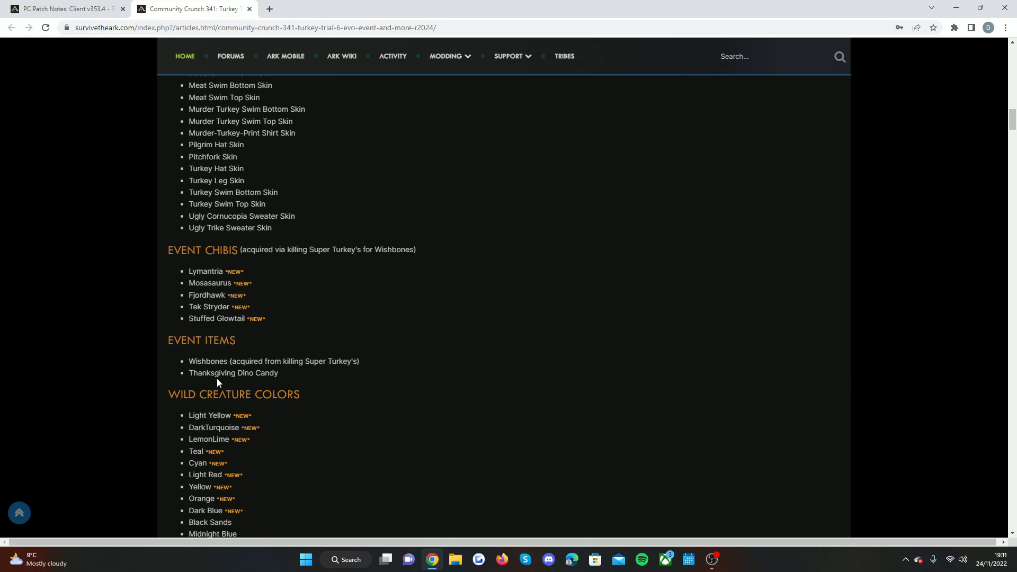
mouse_move(216, 382)
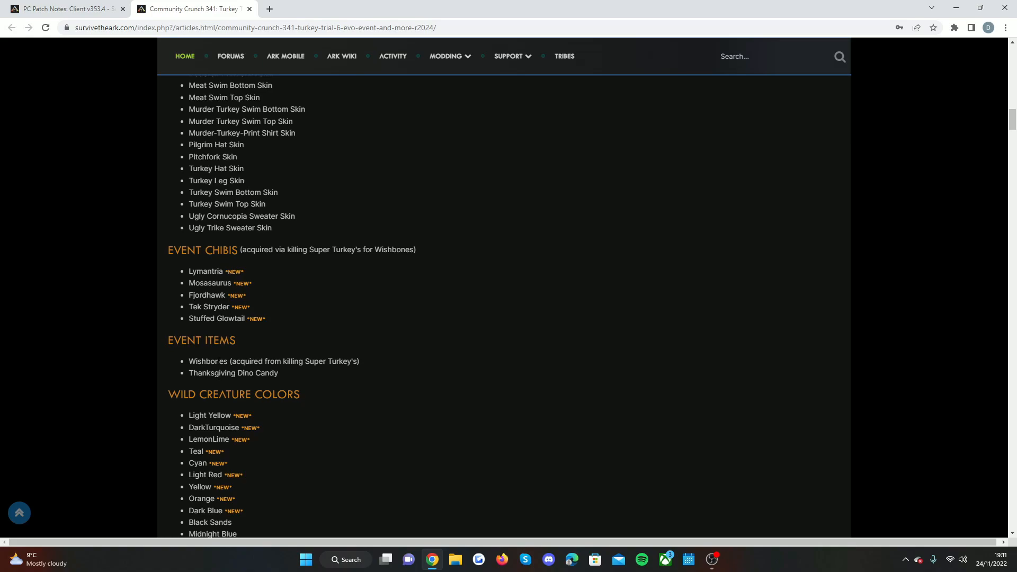
scroll("down", 3)
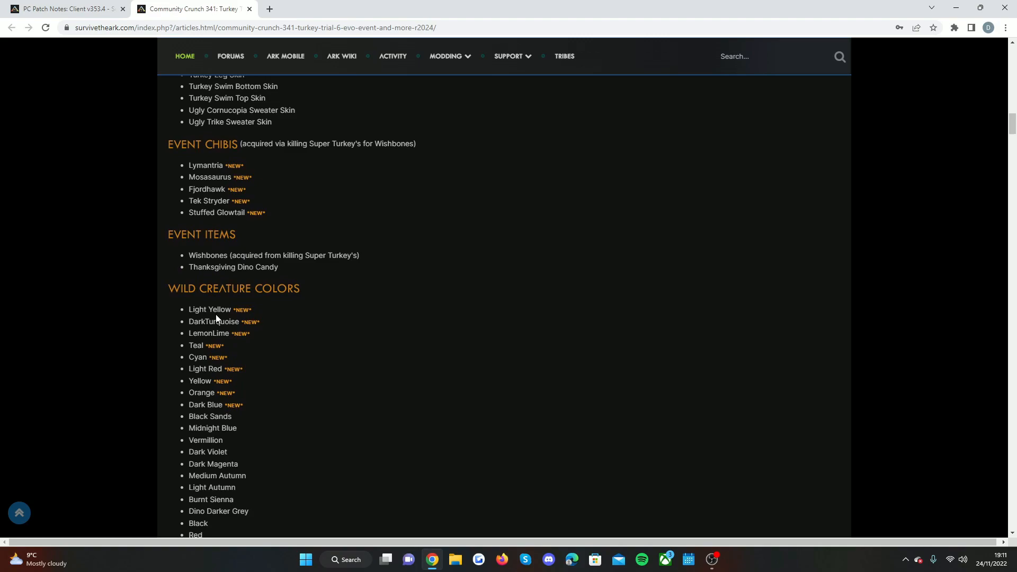
mouse_move(222, 322)
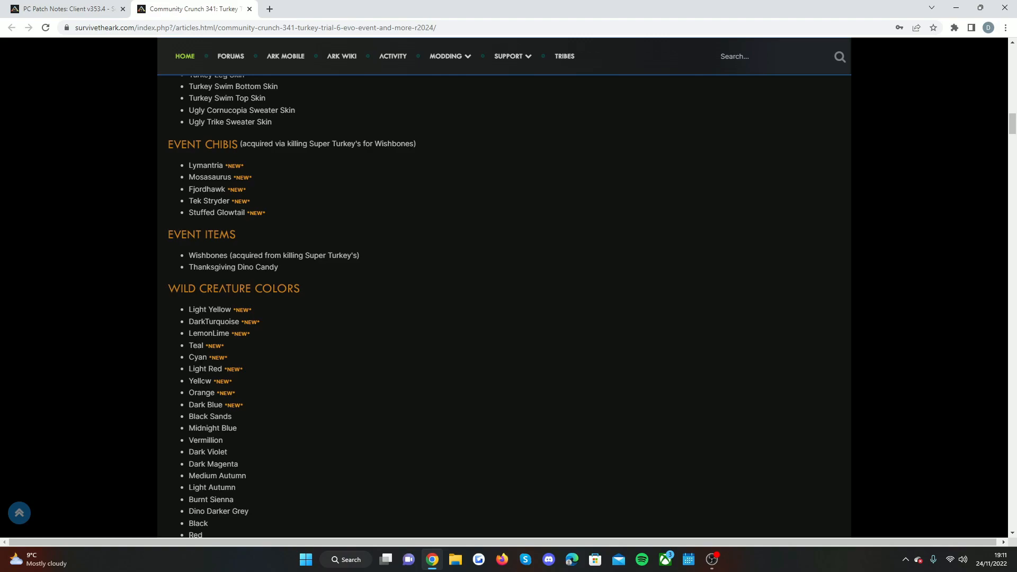
mouse_move(206, 402)
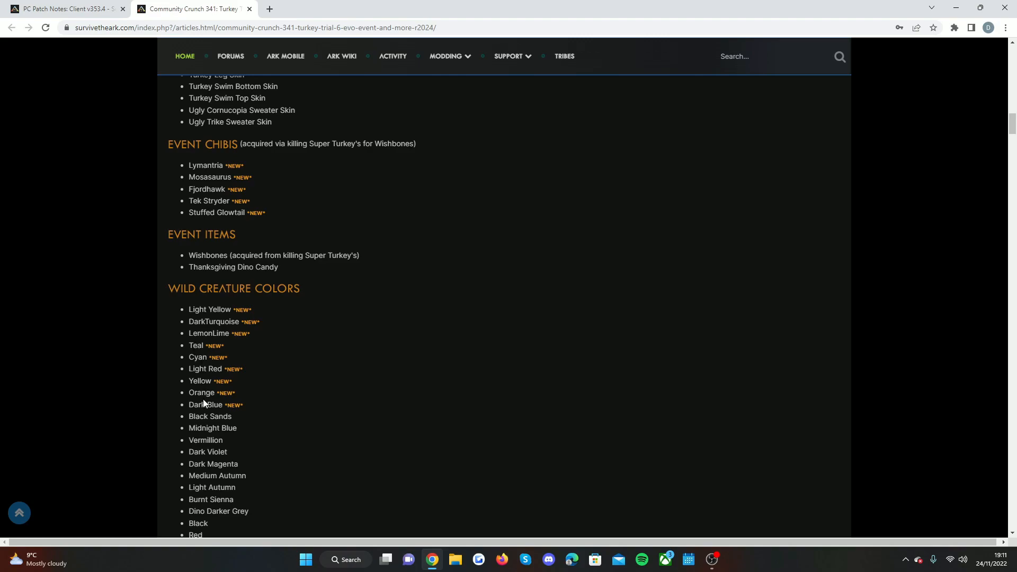
Step: Scroll the Wild Creature Colors list to its end at the EVO Event heading, then back up
scroll("down", 3)
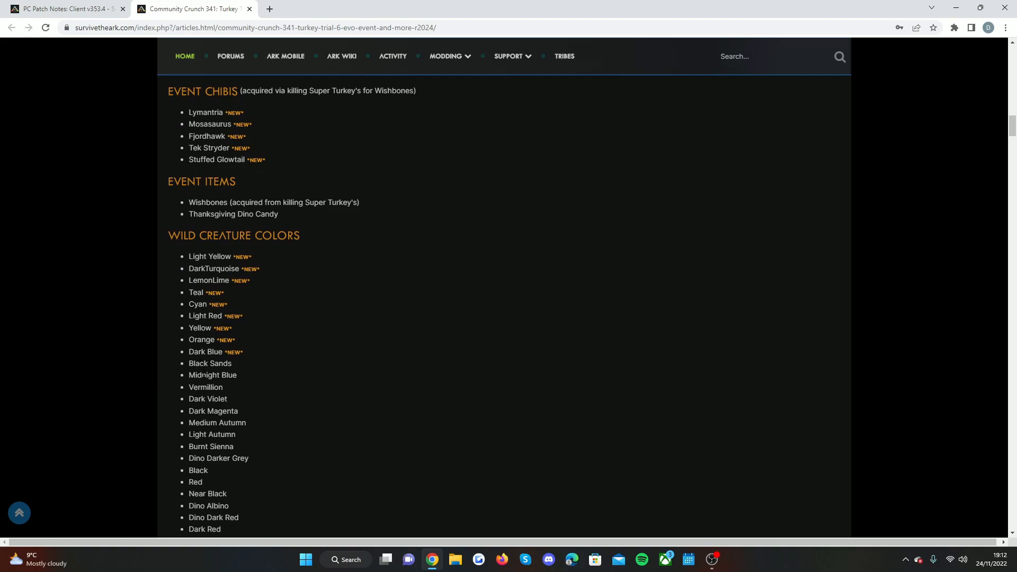
mouse_move(203, 399)
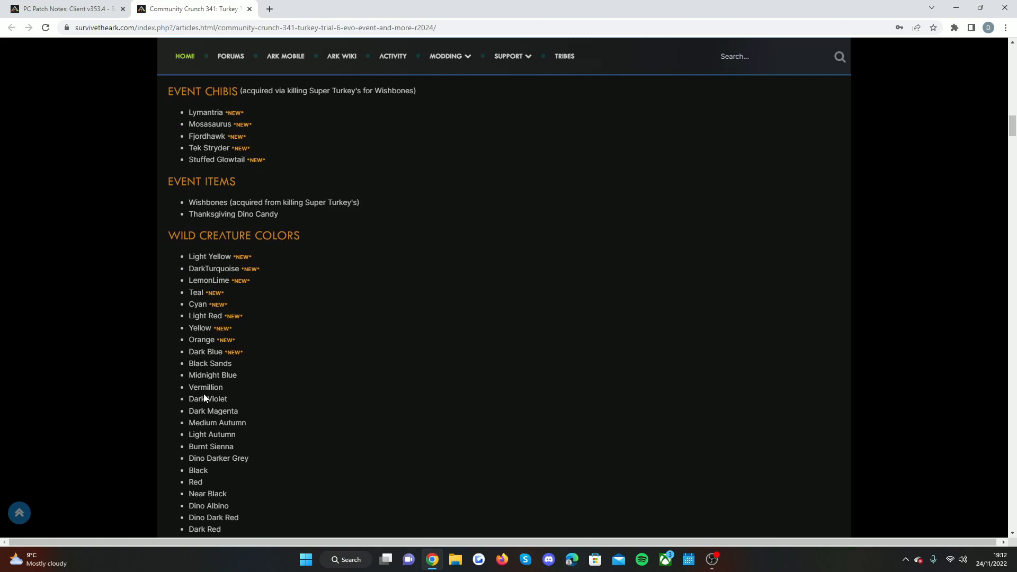
mouse_move(208, 424)
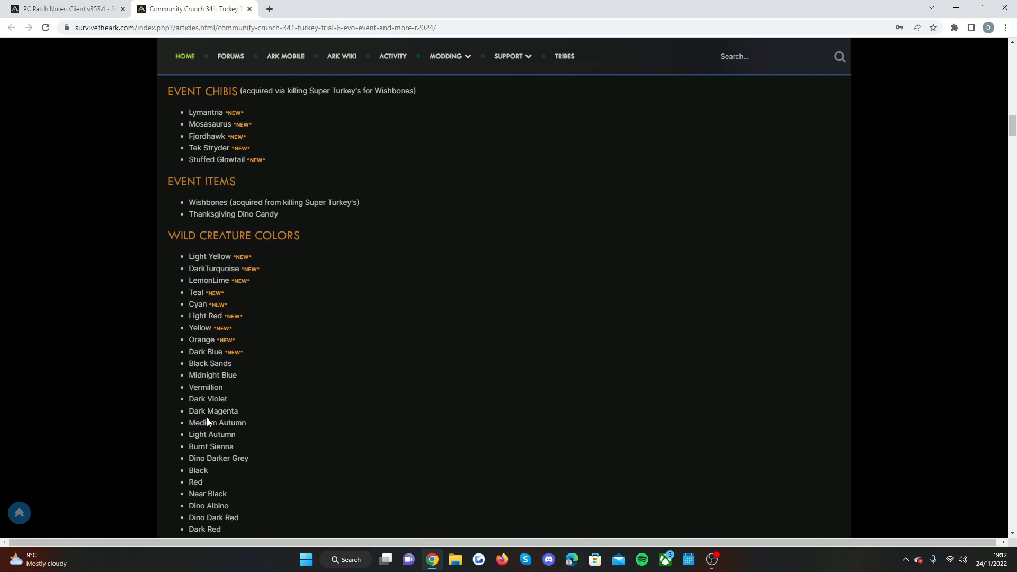
scroll("down", 3)
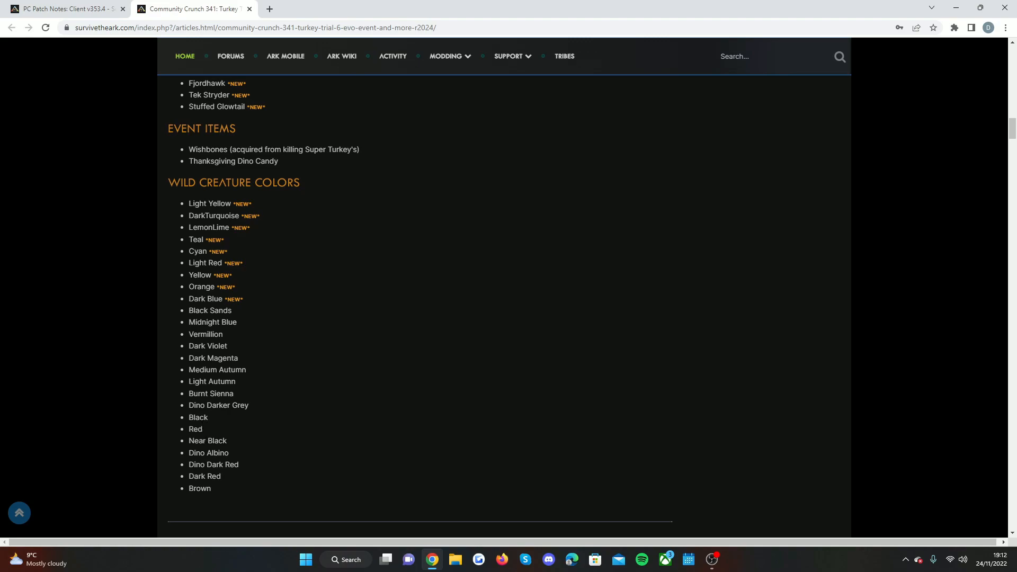
scroll("down", 3)
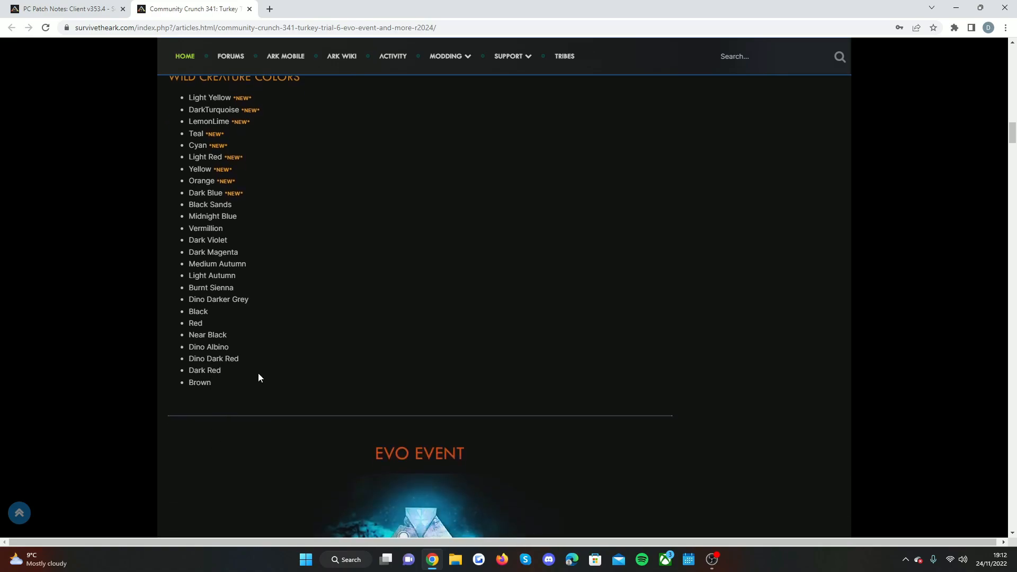
scroll("up", 3)
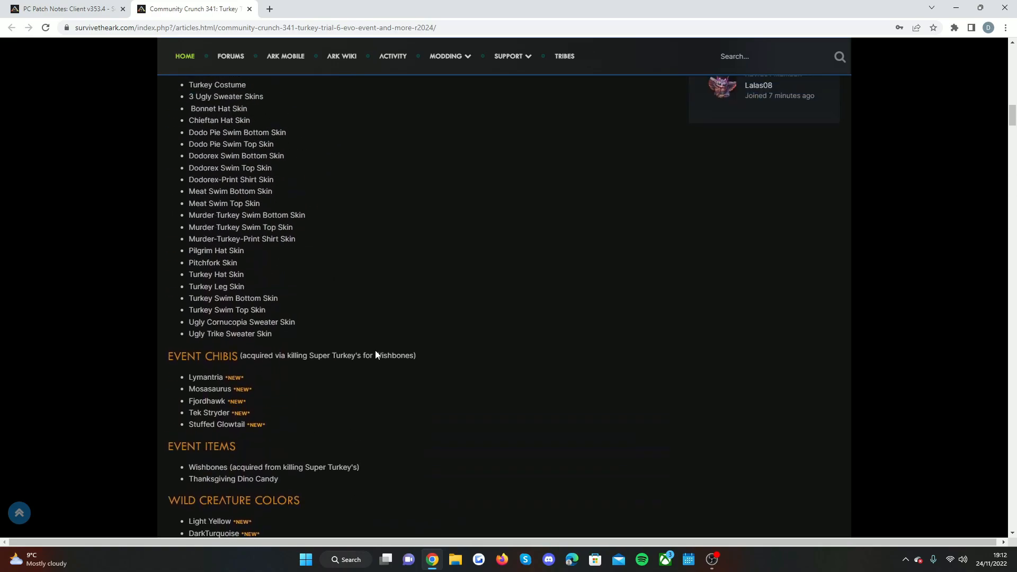
Step: Scroll back up to the top of the Turkey Trial 6 article
scroll("up", 3)
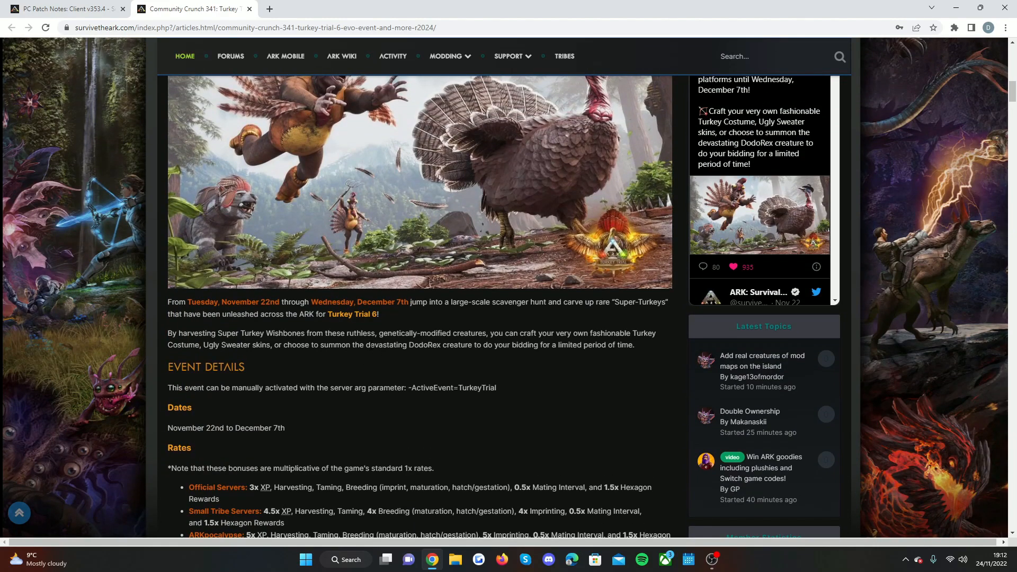
scroll("up", 3)
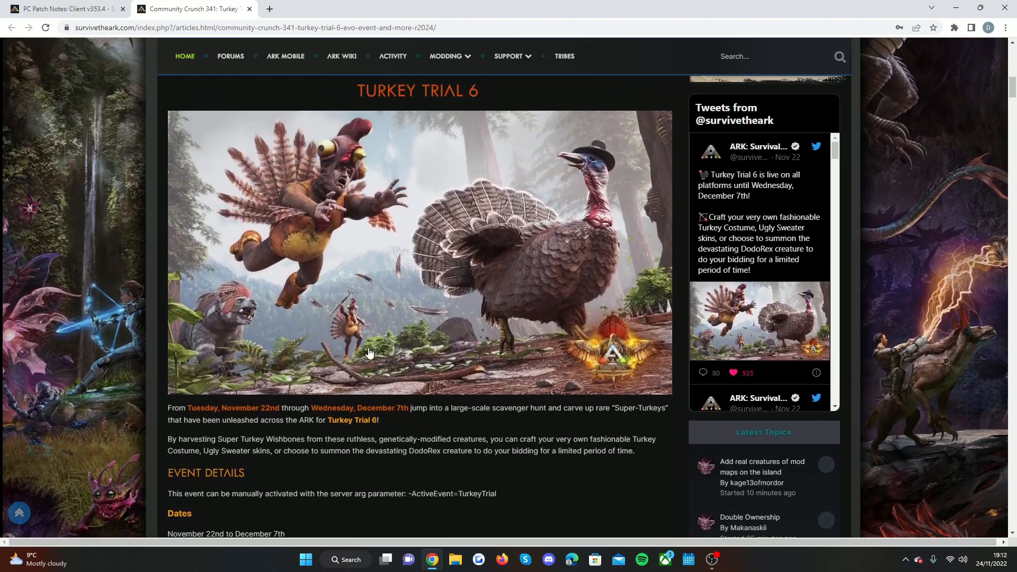
scroll("up", 3)
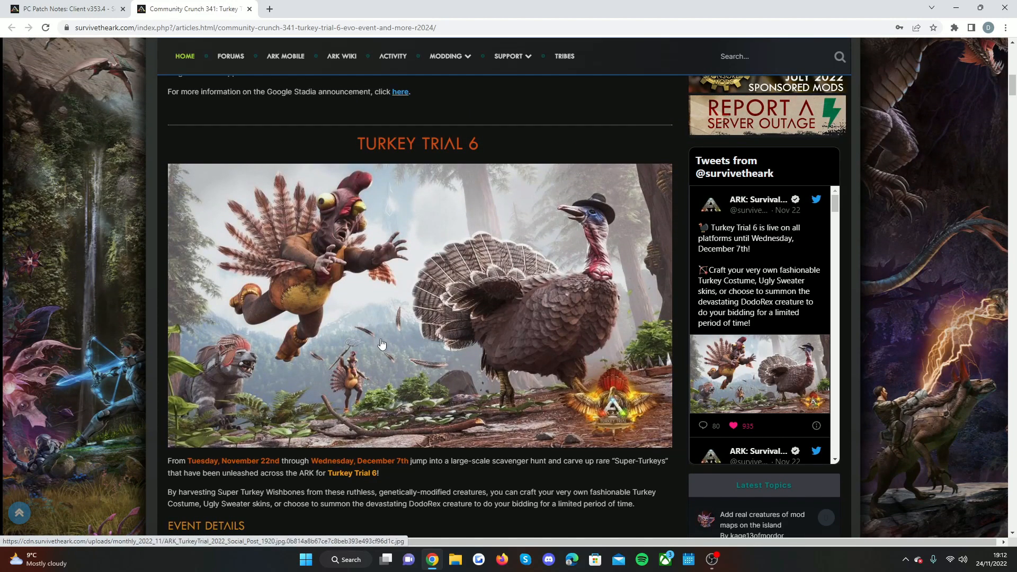
mouse_move(391, 321)
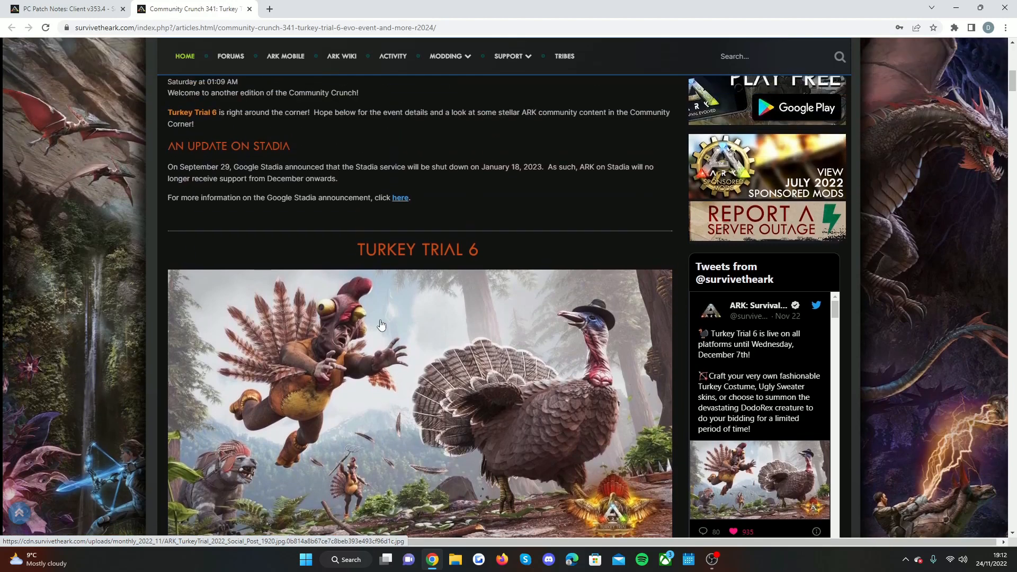
mouse_move(423, 286)
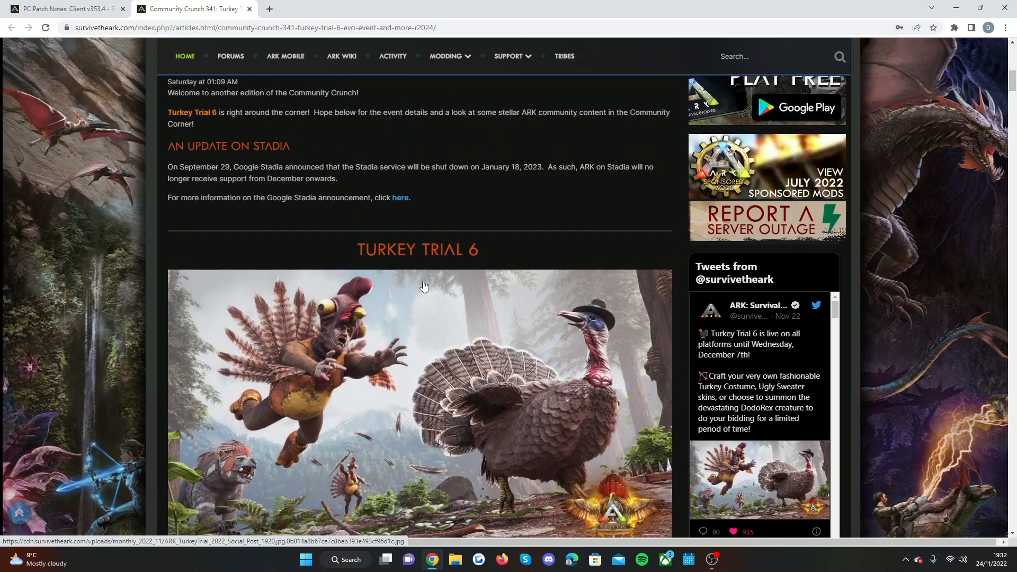
scroll("down", 3)
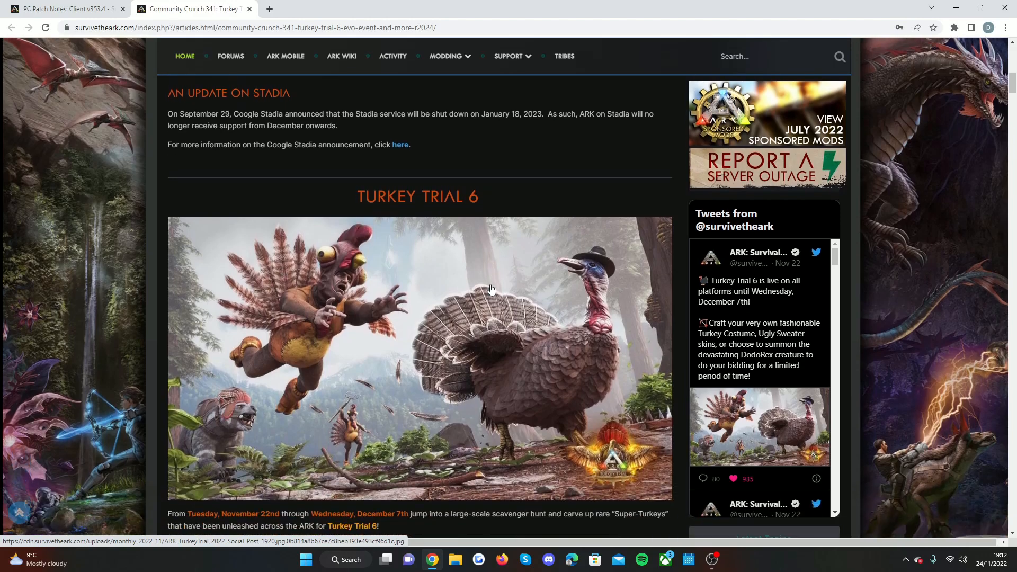
scroll("up", 3)
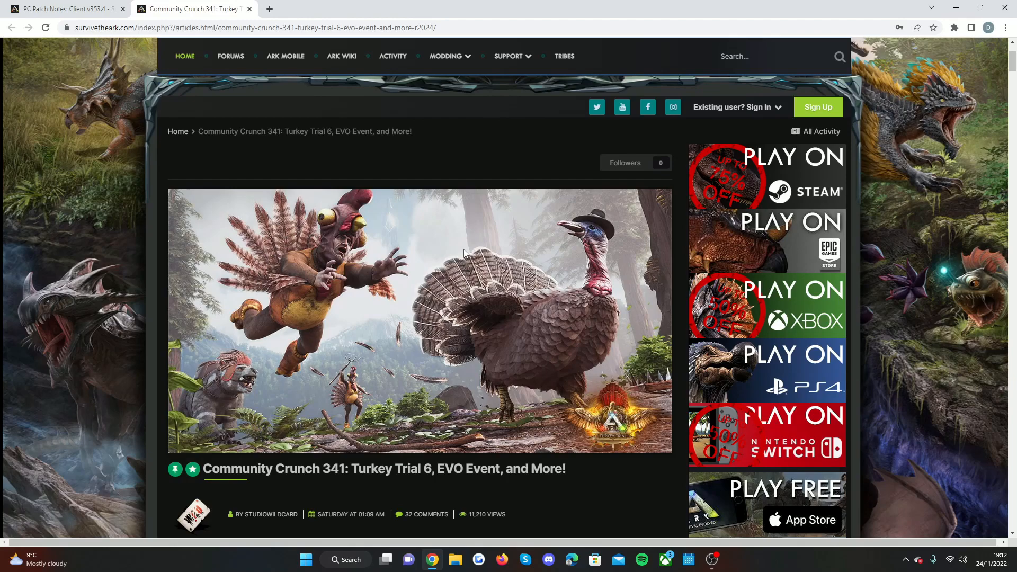
mouse_move(396, 258)
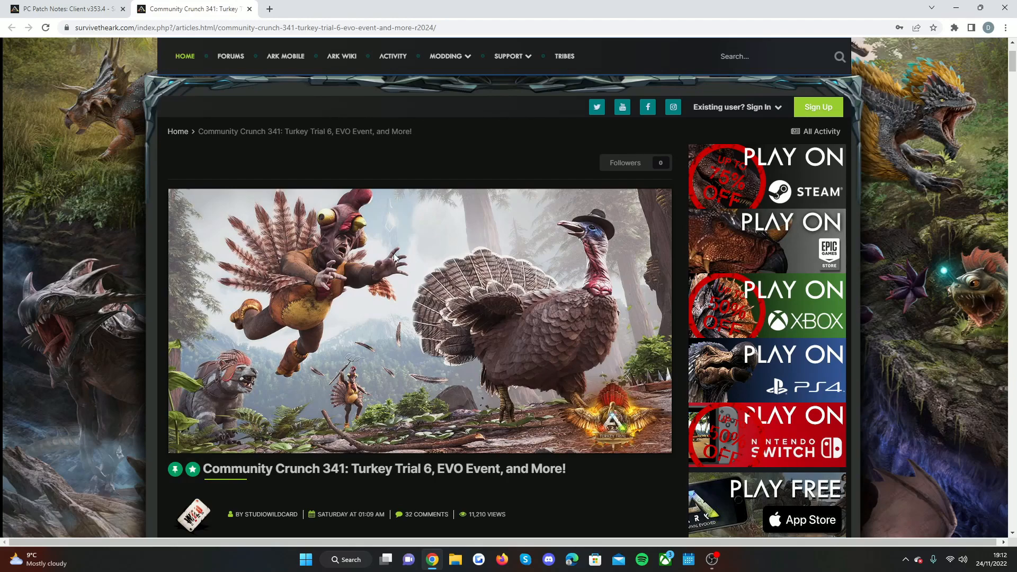
Step: Return to the PC Patch Notes tab and scroll down to the v354.4 change list
left_click(64, 10)
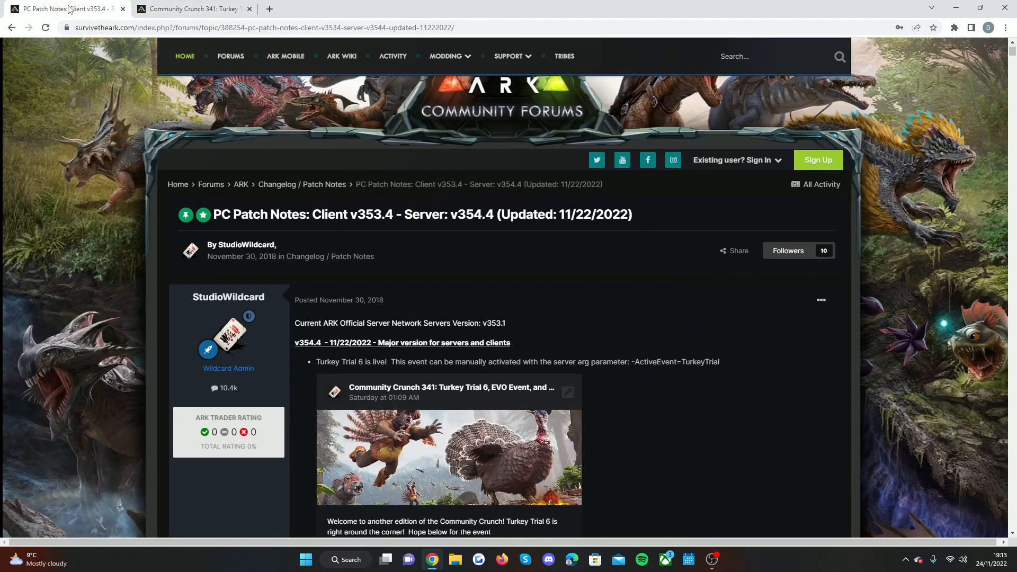
scroll("down", 3)
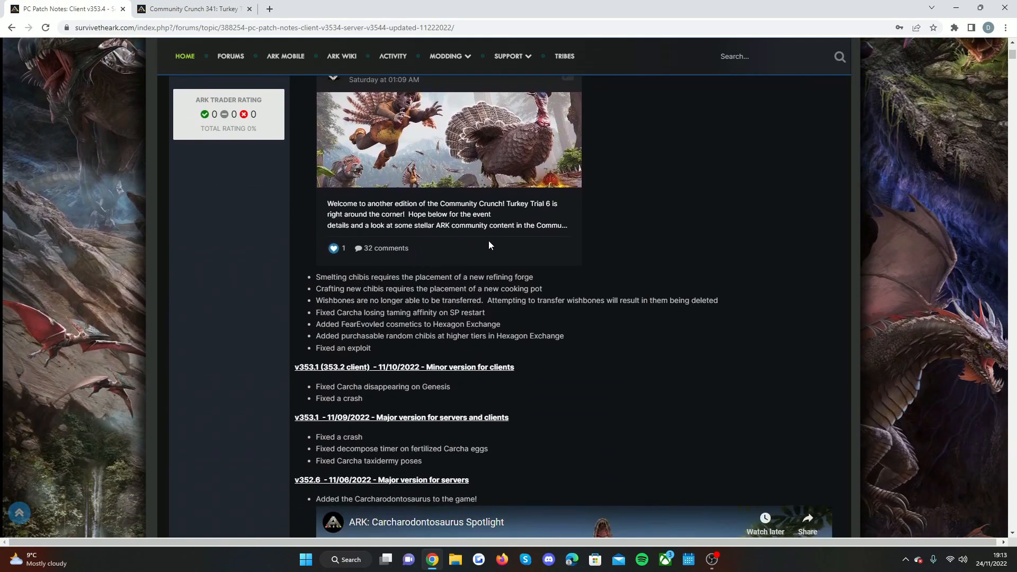